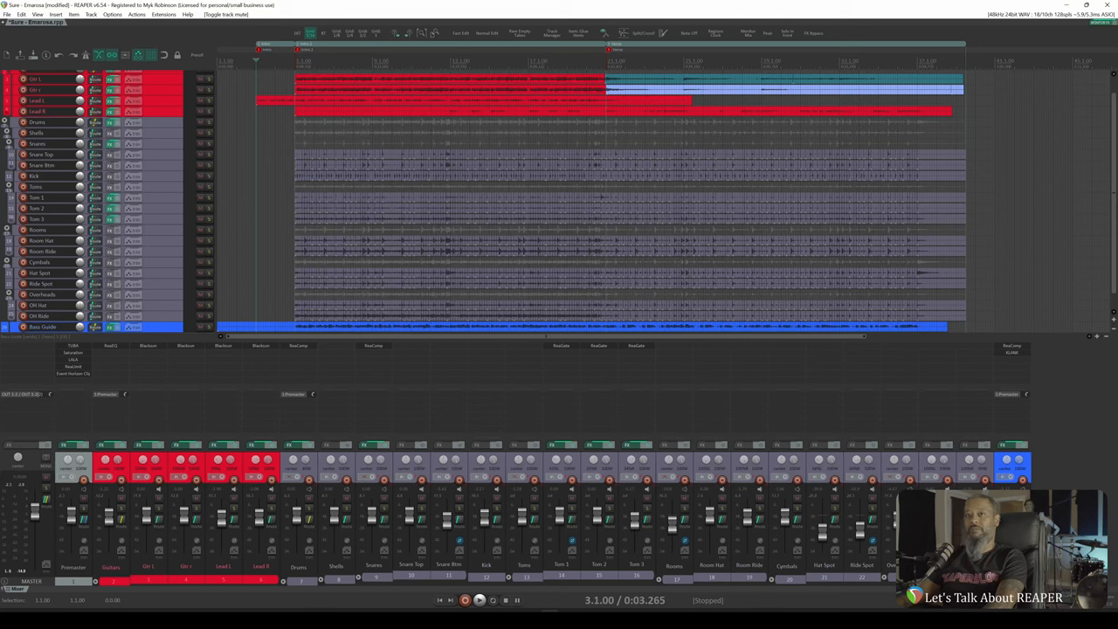
- Bring up the Project Bay's FX list of every plug-in used in the project
left_click(479, 601)
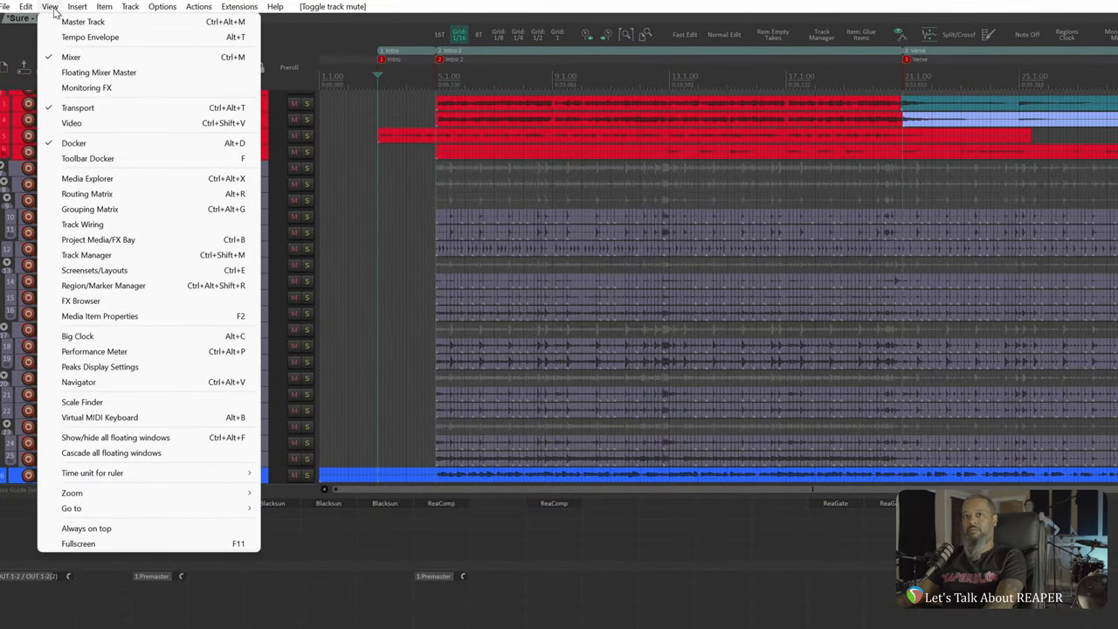
mouse_move(98, 239)
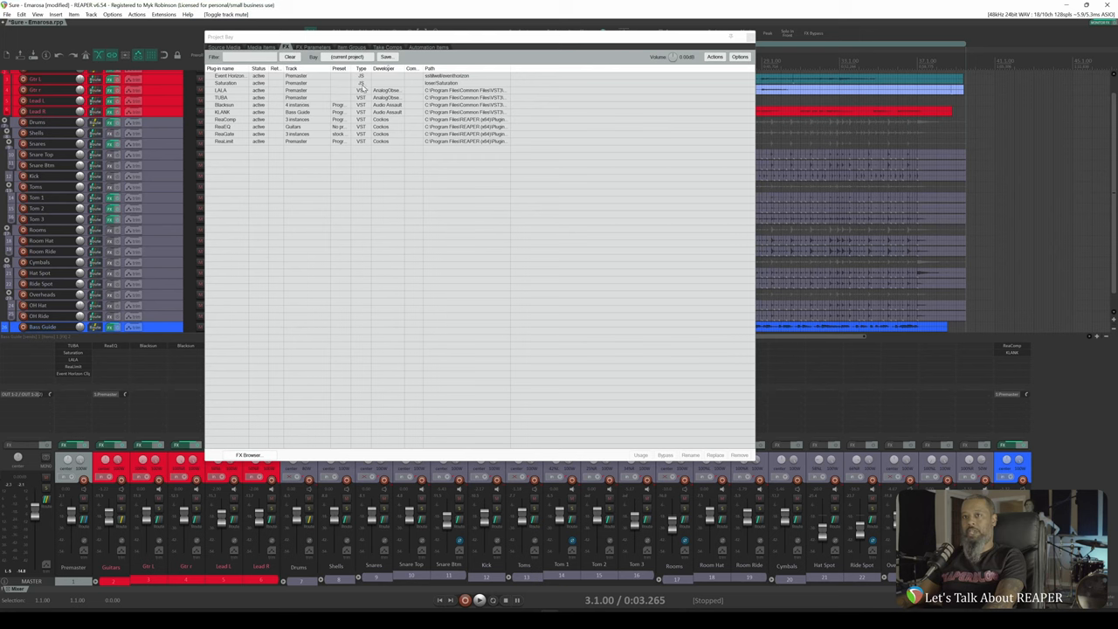
mouse_move(235, 88)
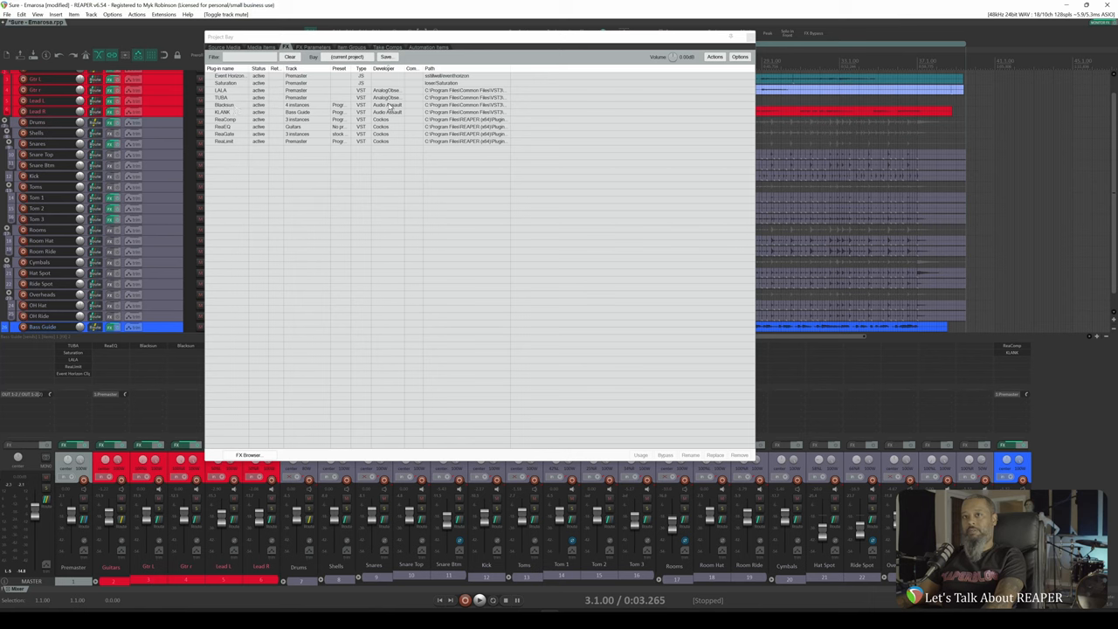
mouse_move(406, 112)
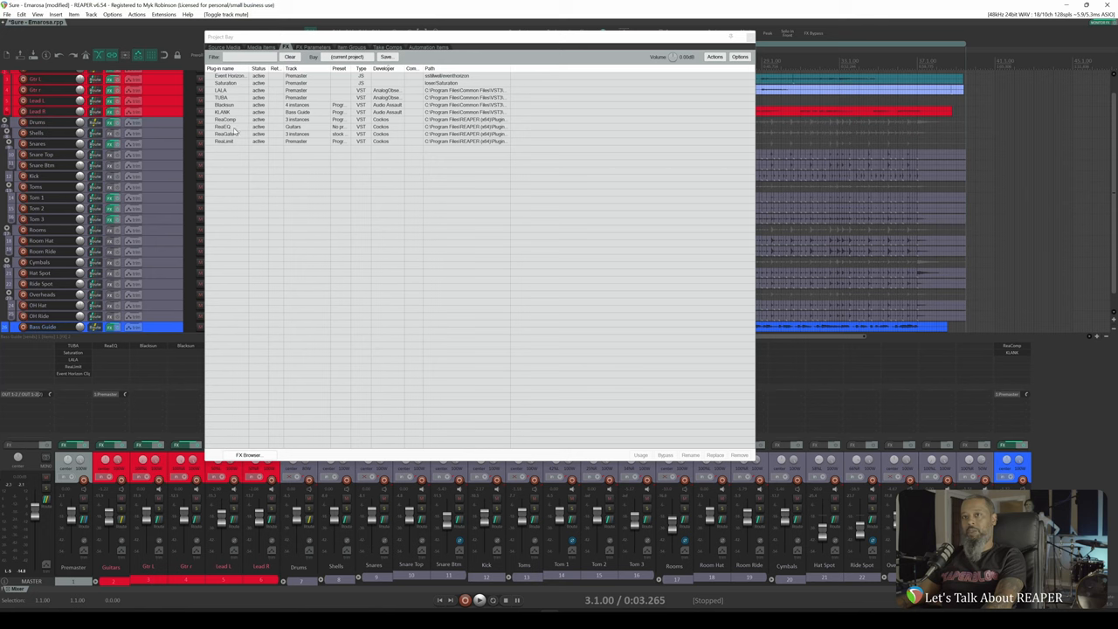
mouse_move(245, 140)
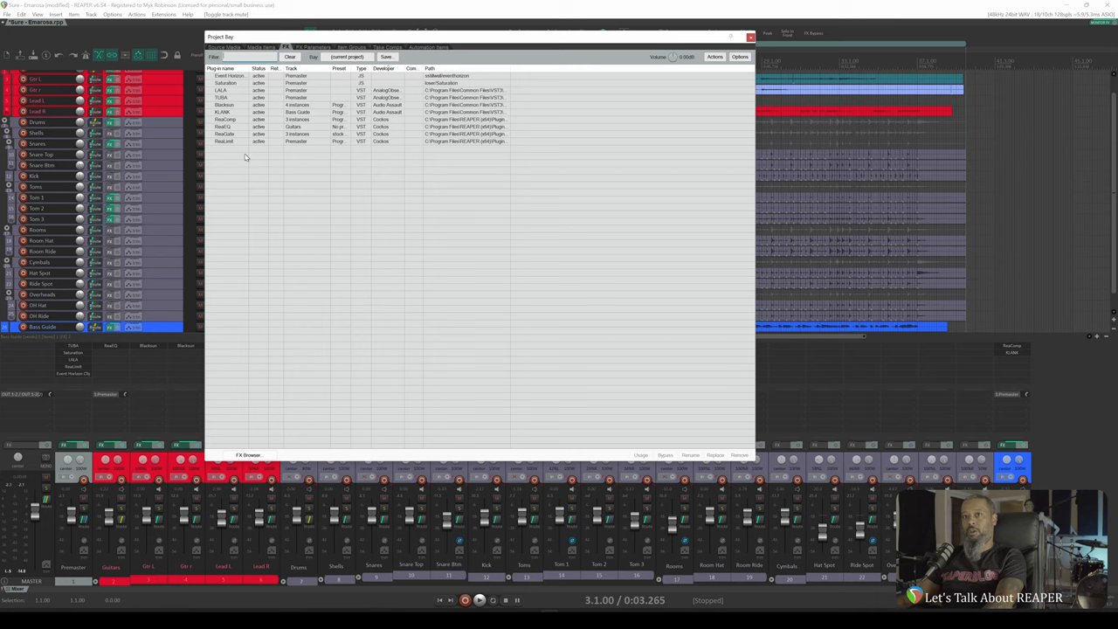
mouse_move(246, 158)
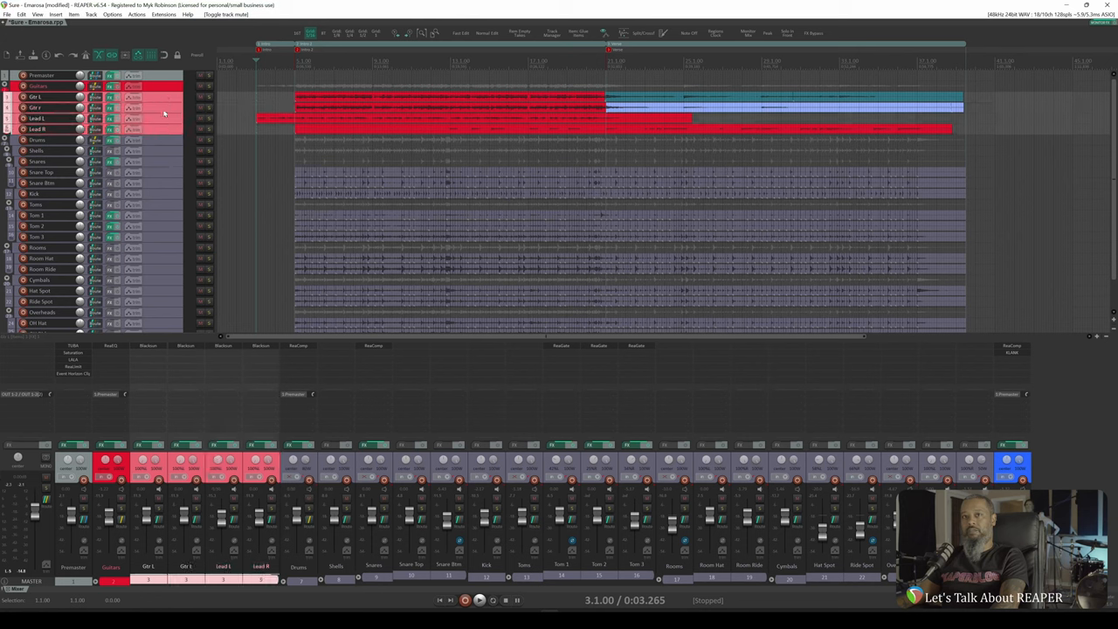
- Bring up the track options for the selected guitar tracks to reach Render/freeze
right_click(163, 109)
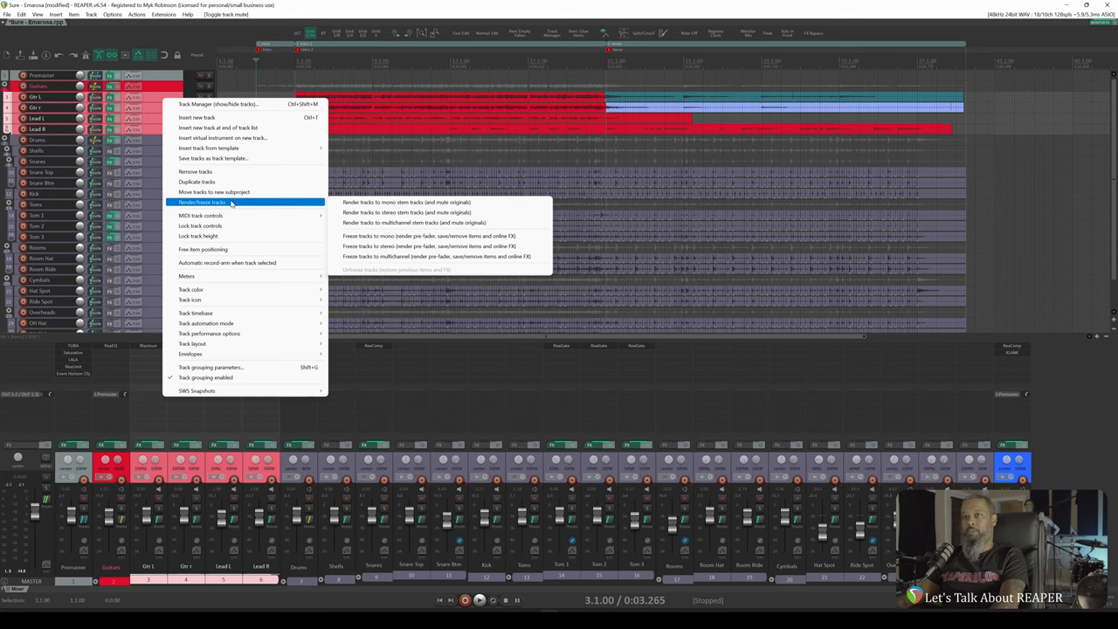
mouse_move(428, 236)
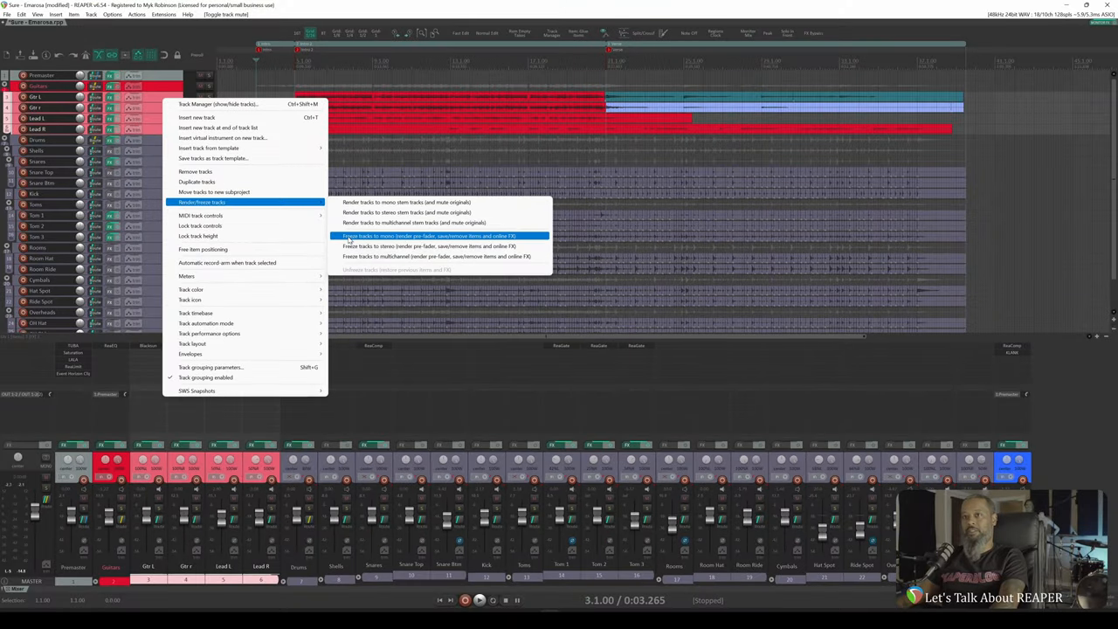
- Freeze the Gtr L, Gtr r, Lead L and Lead R tracks to mono and dismiss the render report
left_click(428, 236)
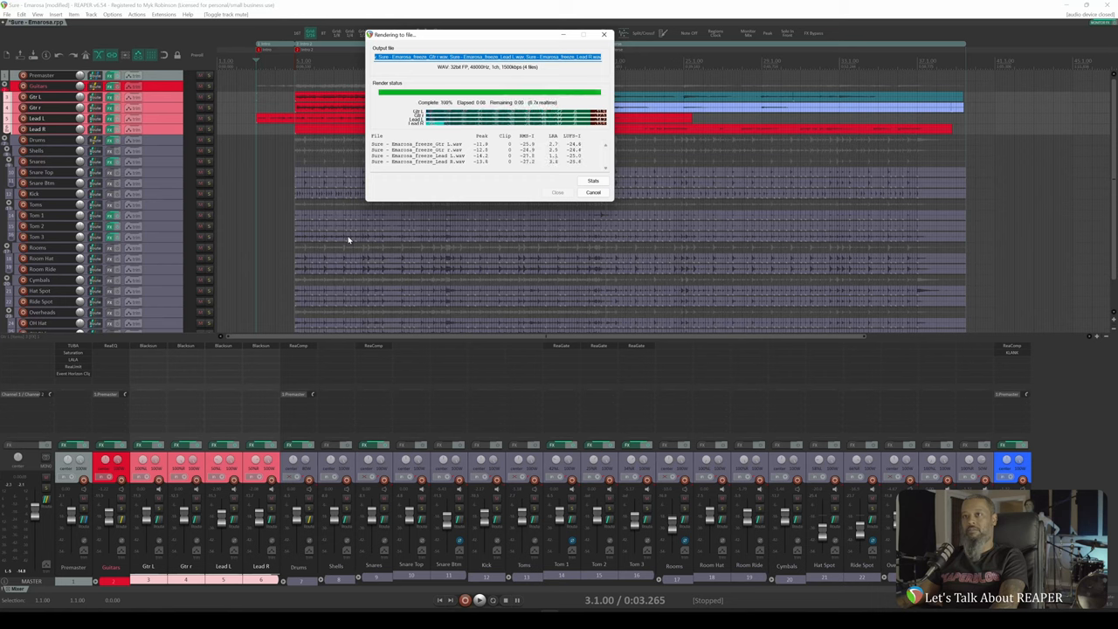
left_click(558, 192)
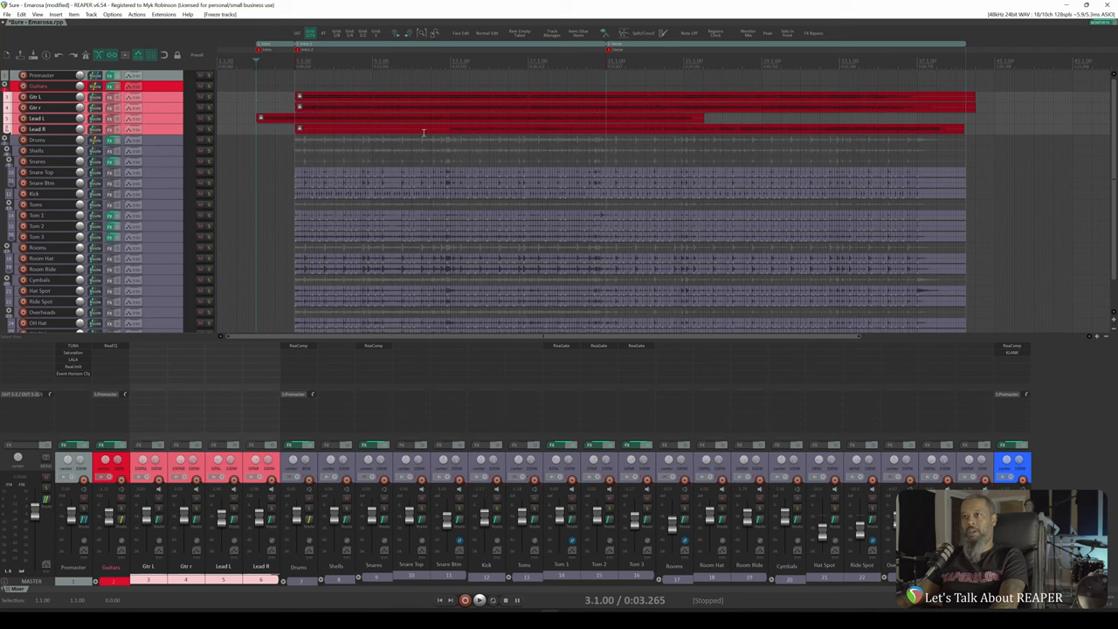
mouse_move(516, 126)
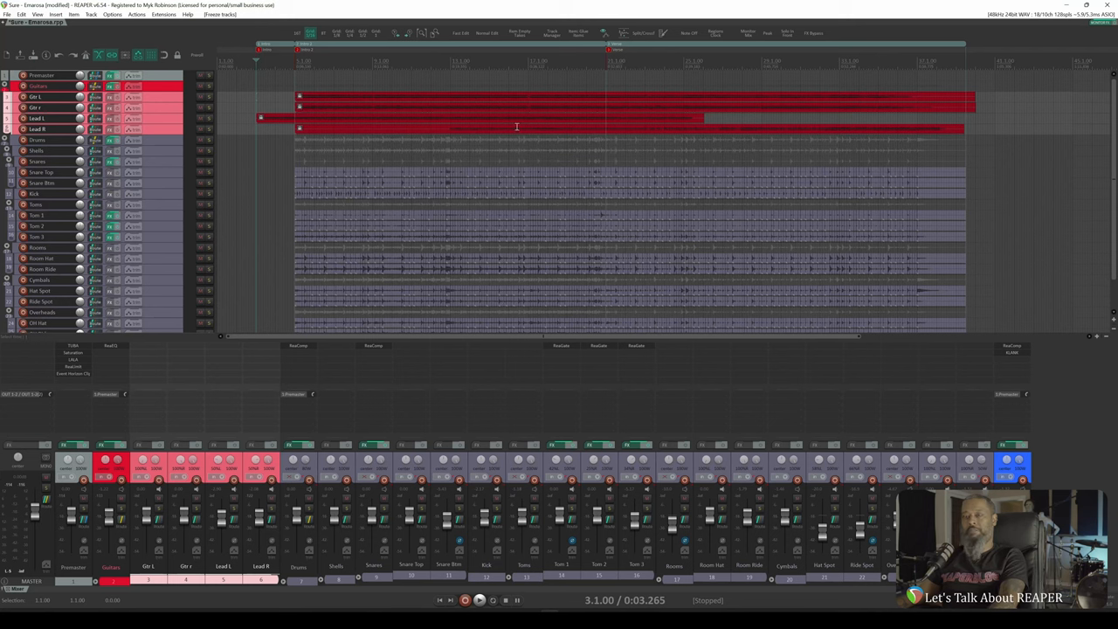
left_click(479, 600)
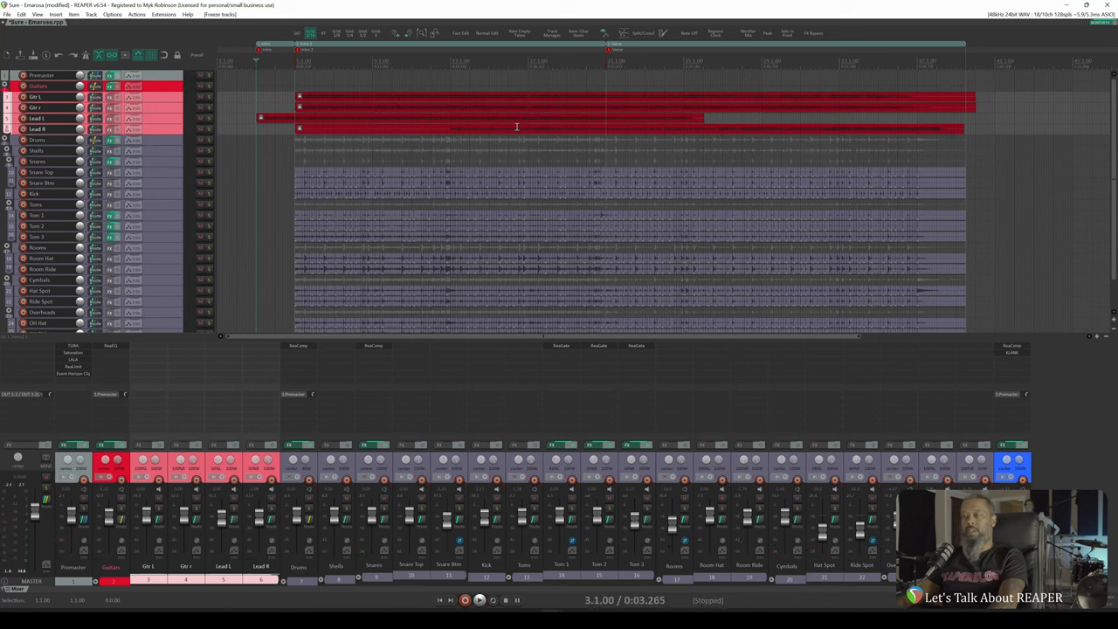
mouse_move(740, 117)
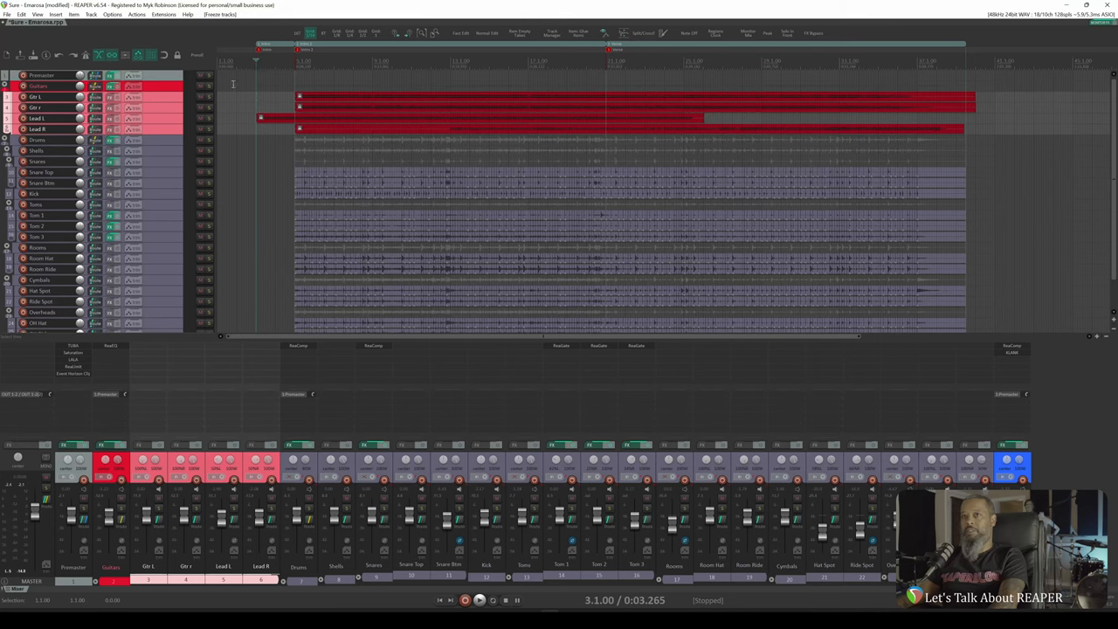
- Reopen the Project Bay from the View menu to review the reduced FX list
left_click(36, 15)
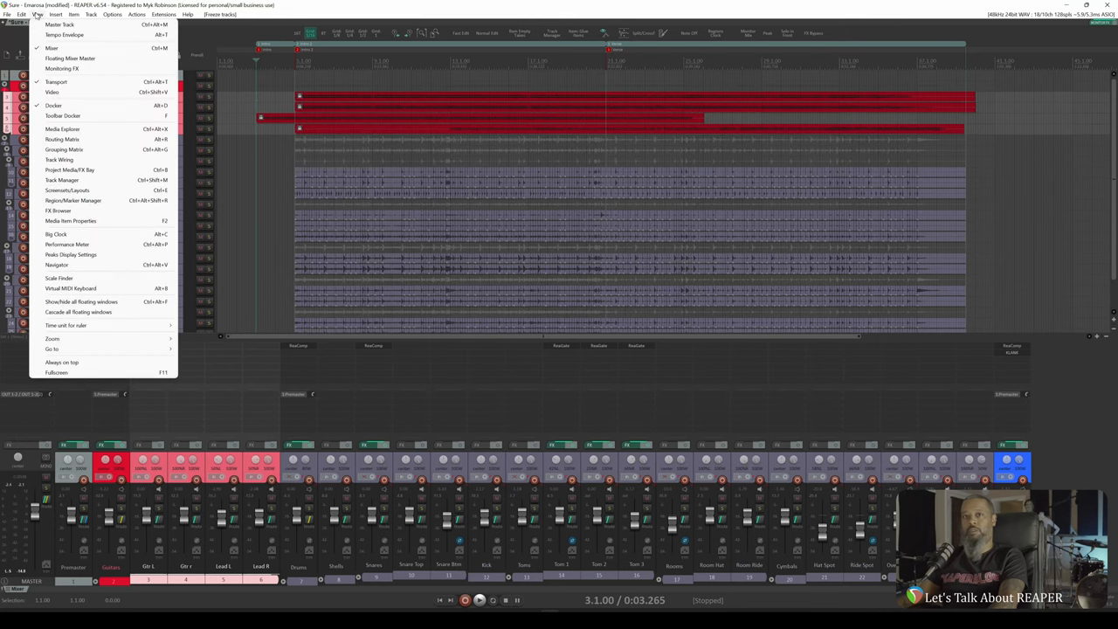
left_click(70, 170)
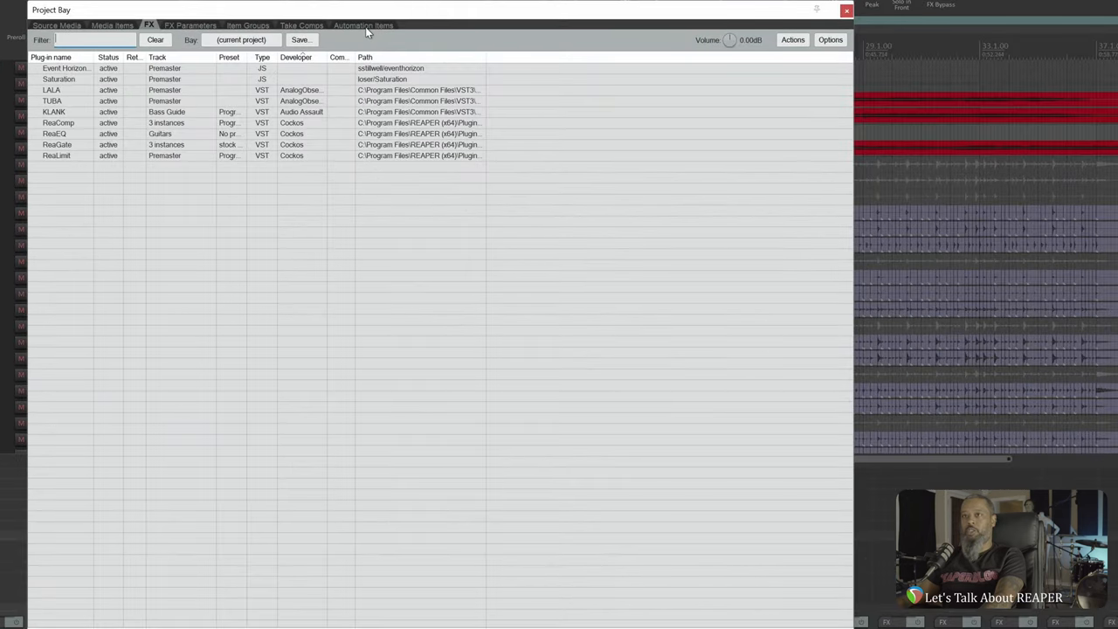
mouse_move(260, 33)
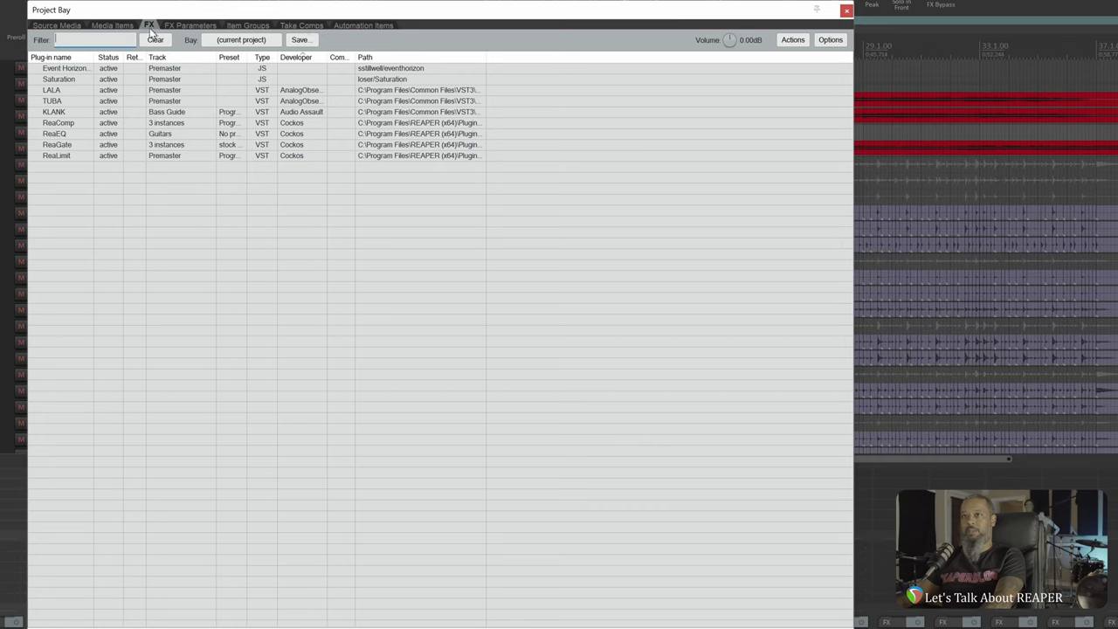
mouse_move(123, 33)
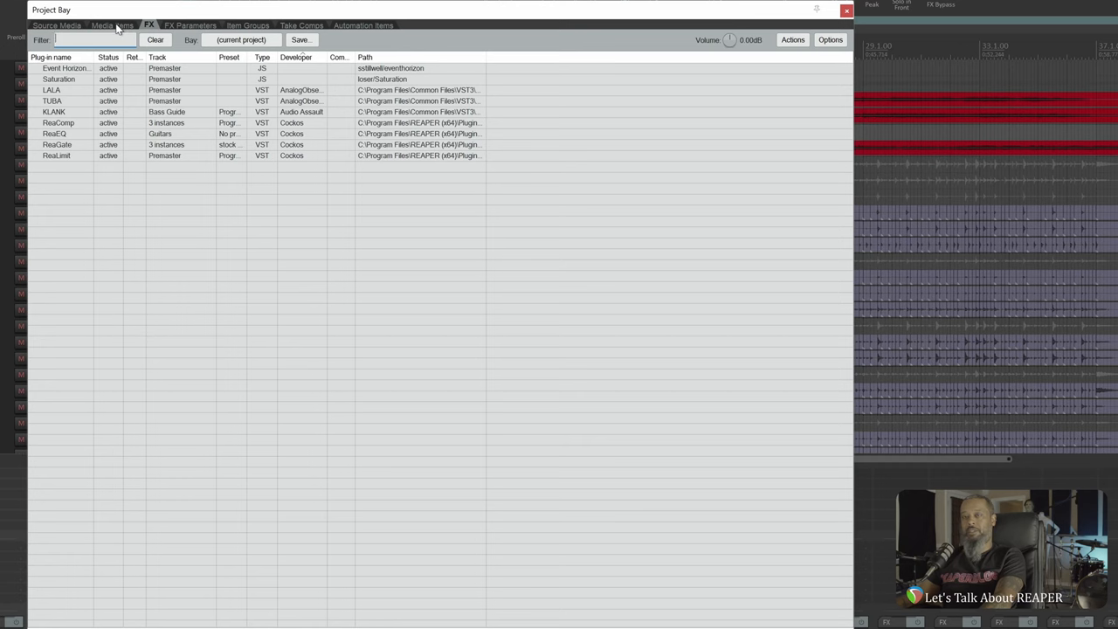
- Show the Media Items list with widened Track and Active take details columns revealing the freeze files
left_click(112, 25)
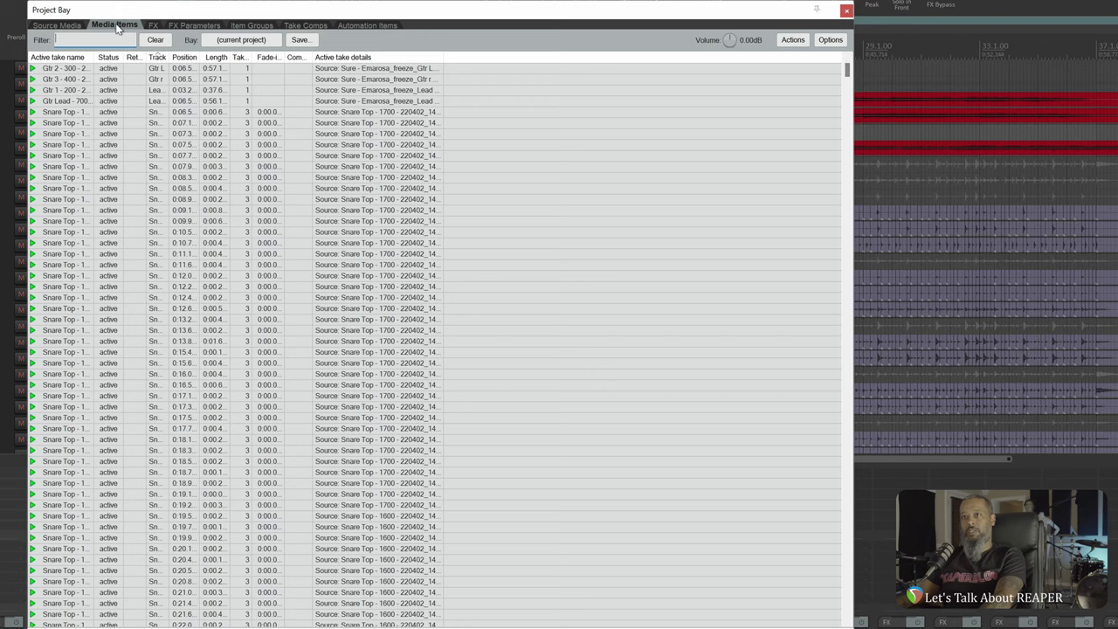
scroll("down", 3)
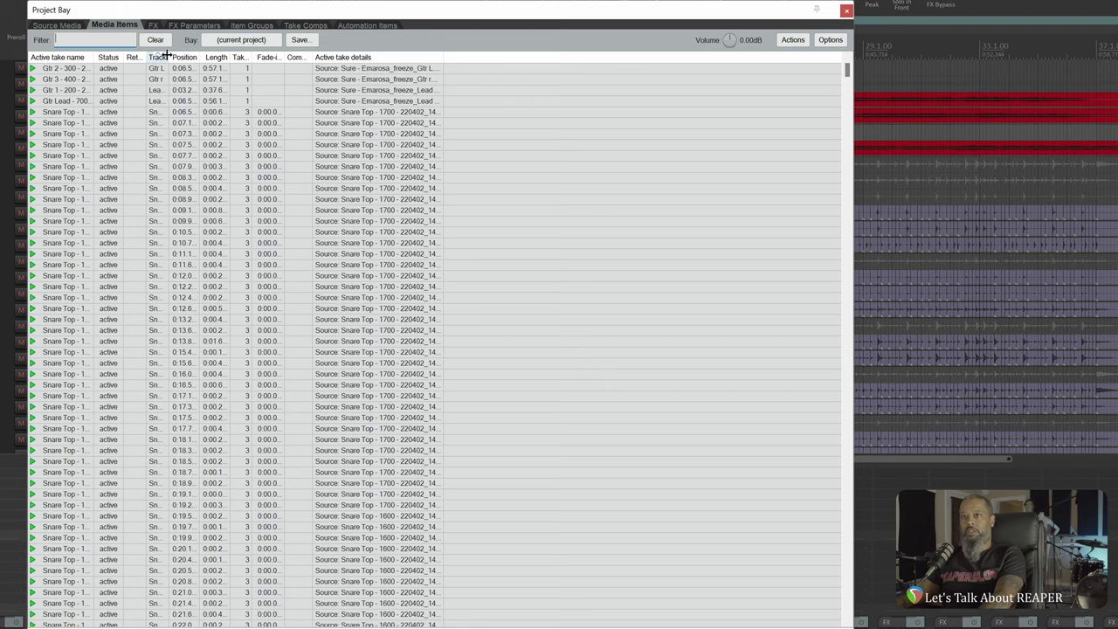
left_click_drag(171, 57, 209, 57)
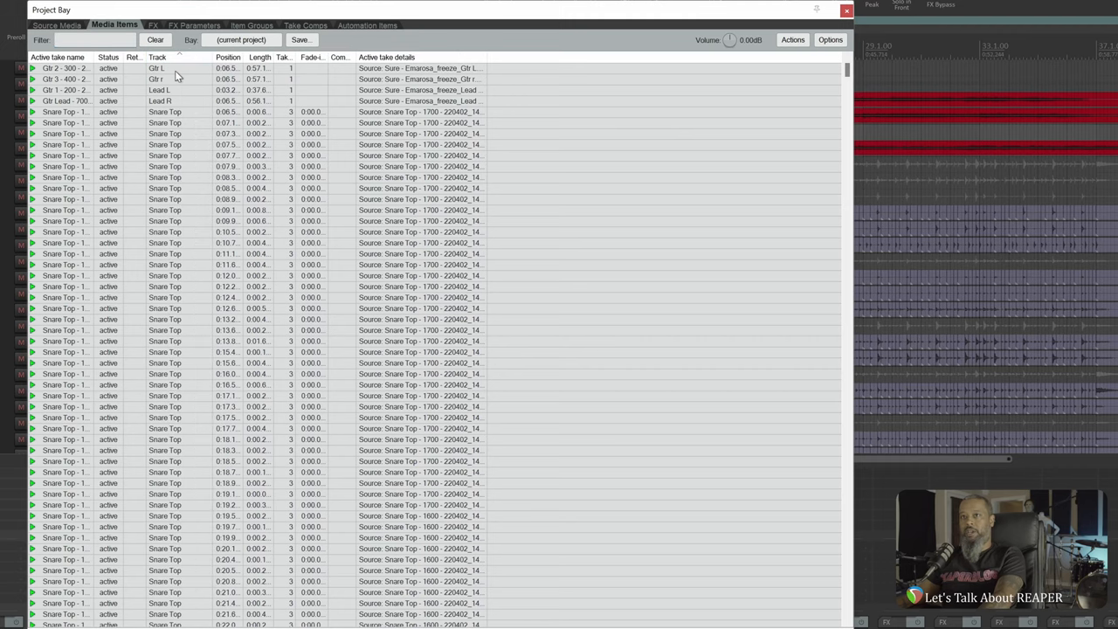
mouse_move(374, 71)
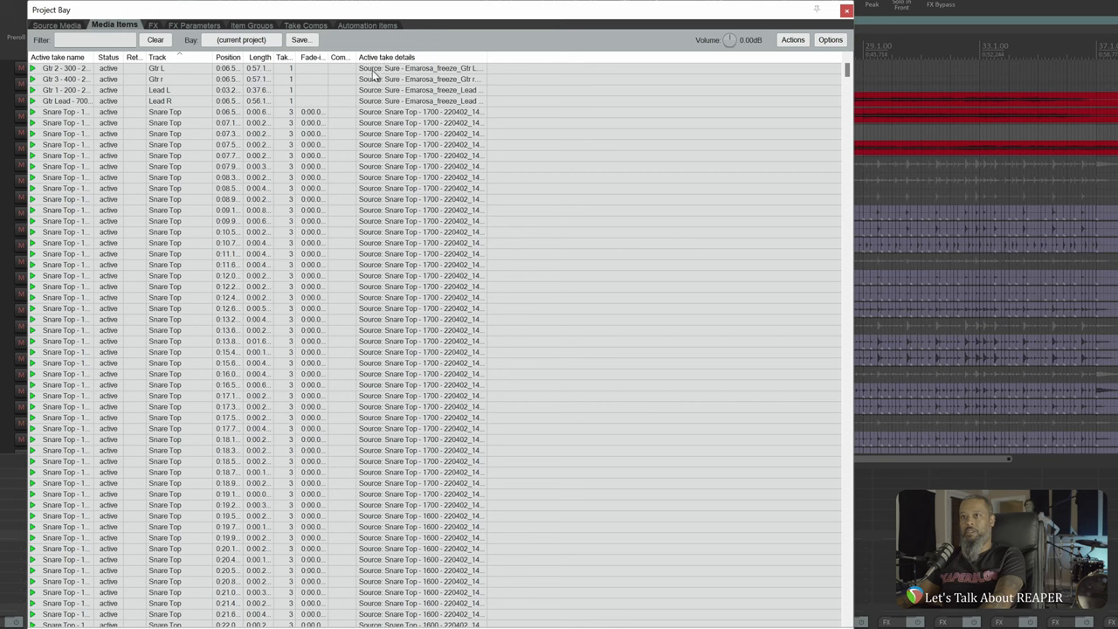
mouse_move(490, 57)
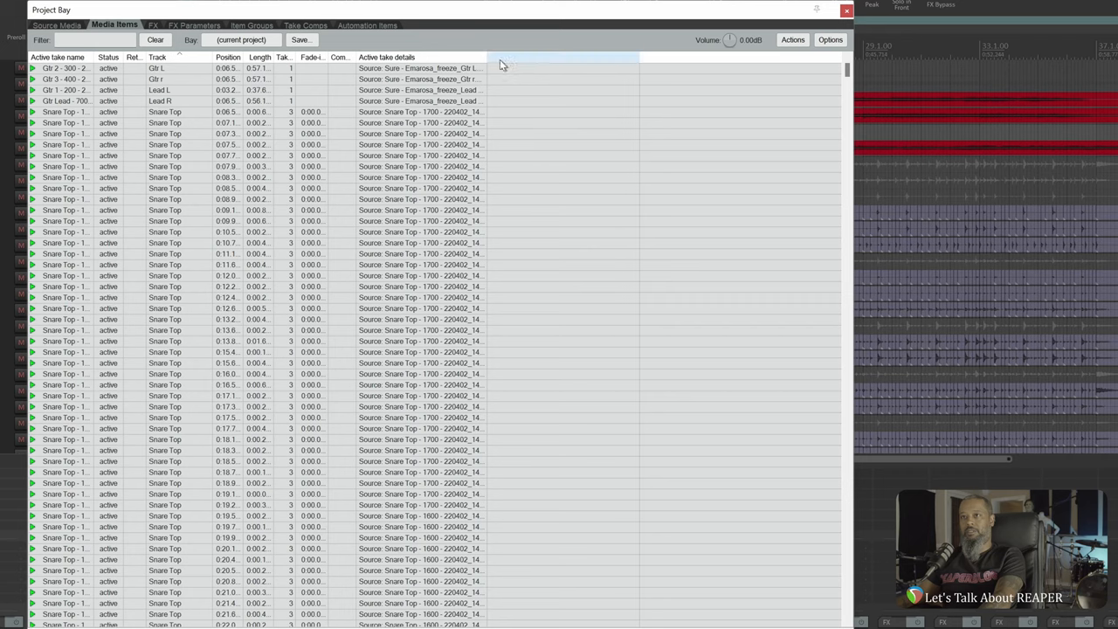
left_click_drag(490, 57, 638, 57)
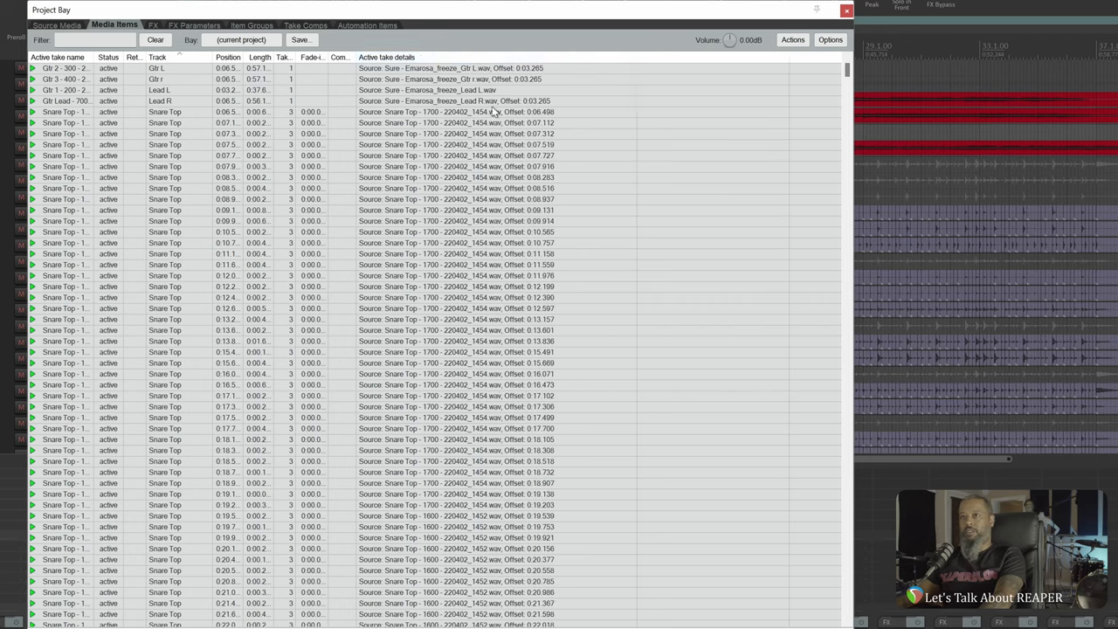
mouse_move(485, 81)
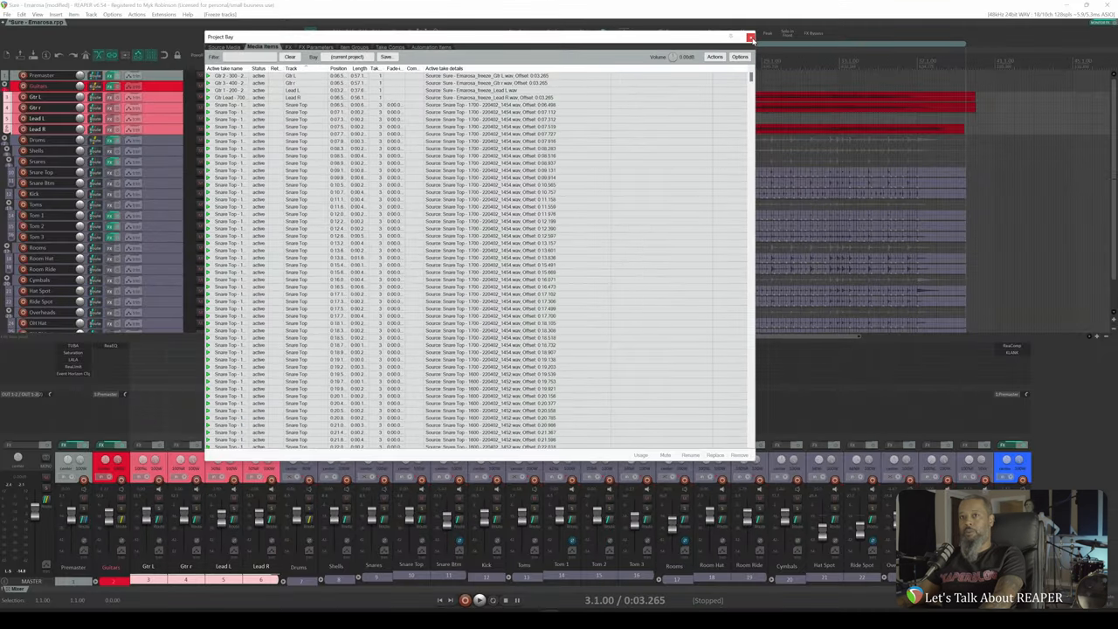
- Close the Project Bay and unfreeze the Gtr L track, restoring its items and effects
left_click(749, 37)
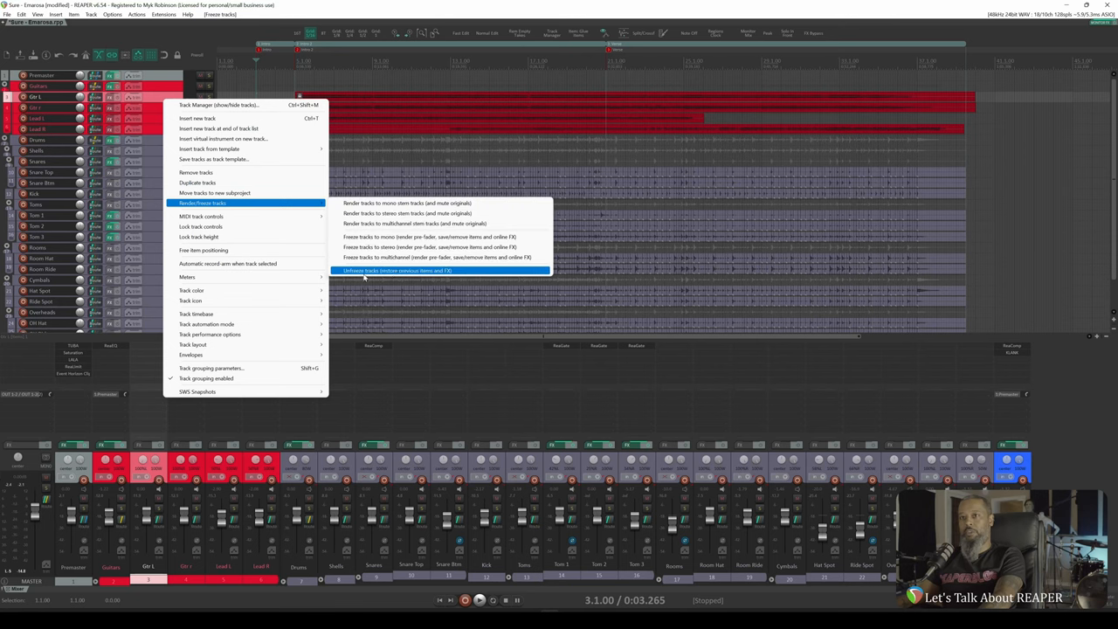
mouse_move(408, 275)
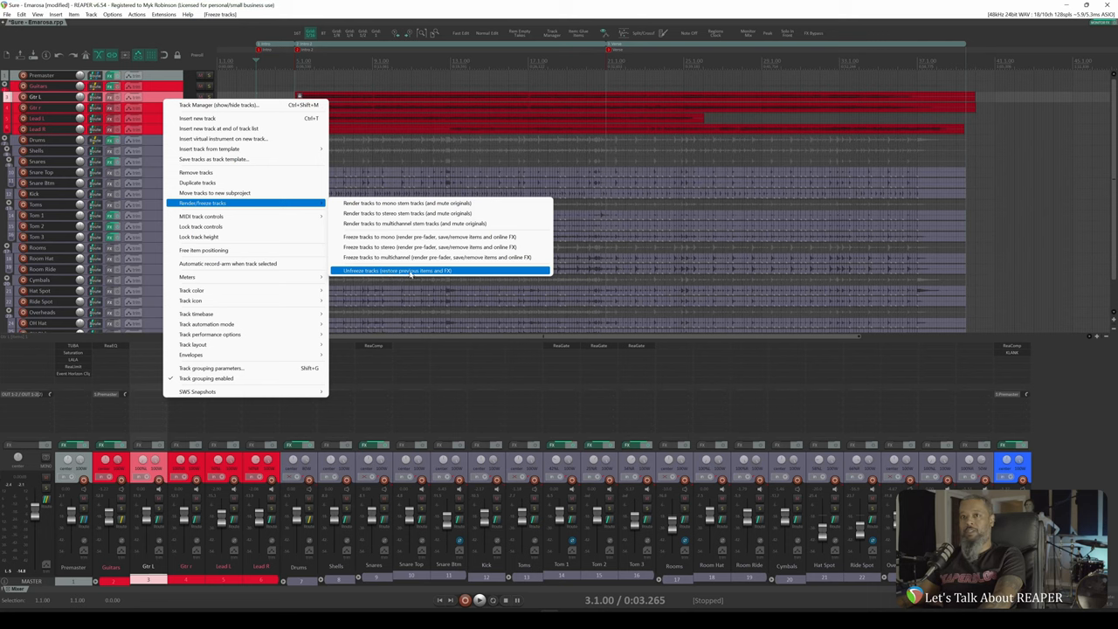
left_click(398, 270)
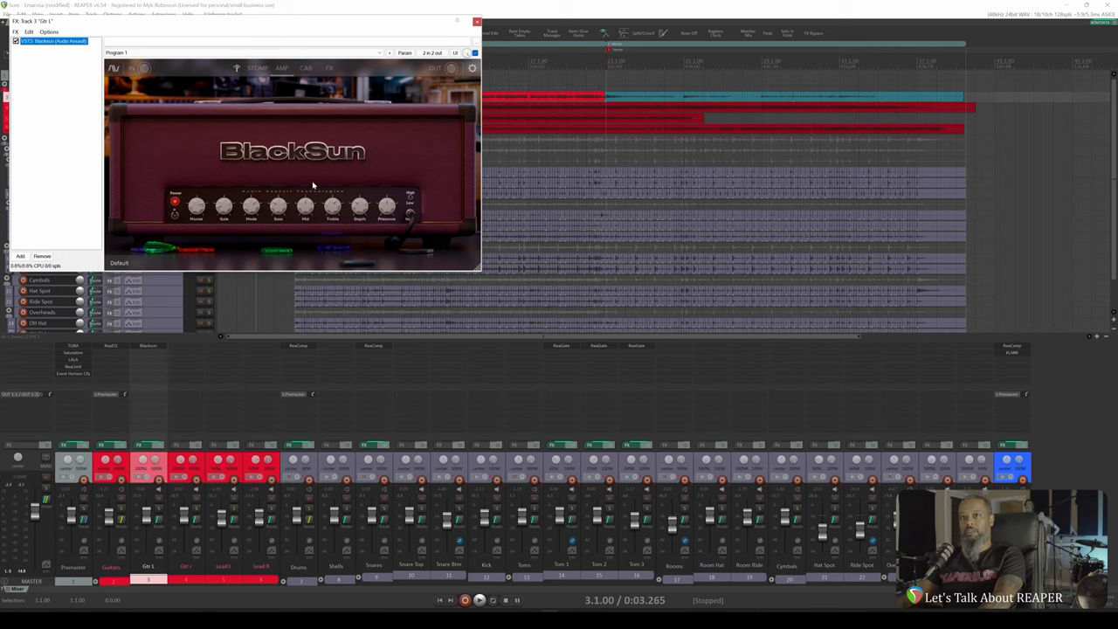
mouse_move(254, 258)
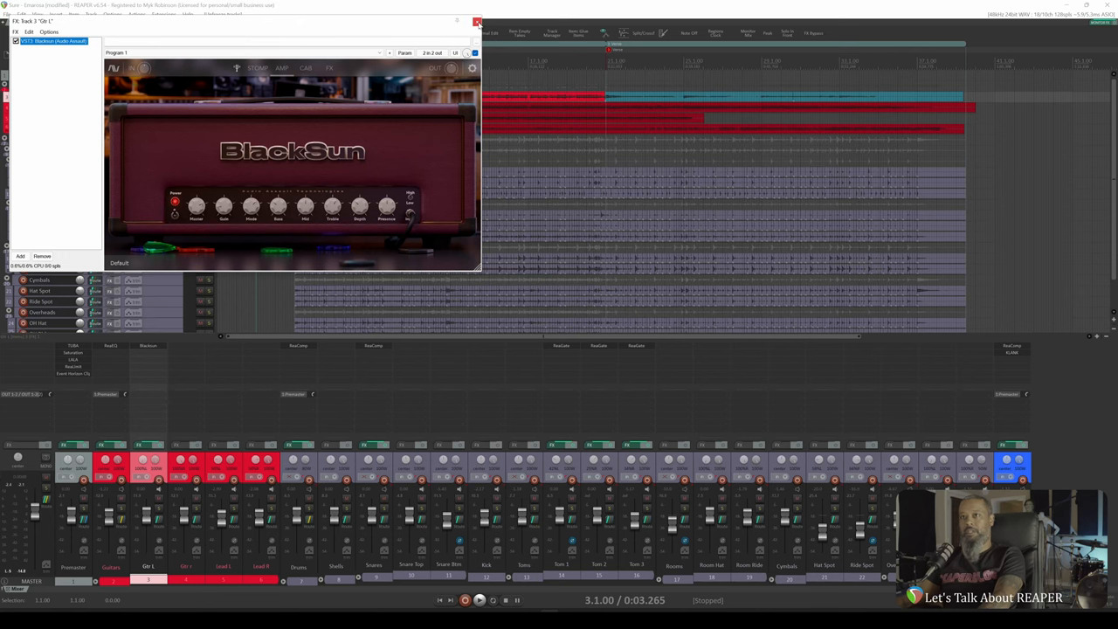
- Close the Gtr L FX chain window and solo the Gtr L track
left_click(477, 21)
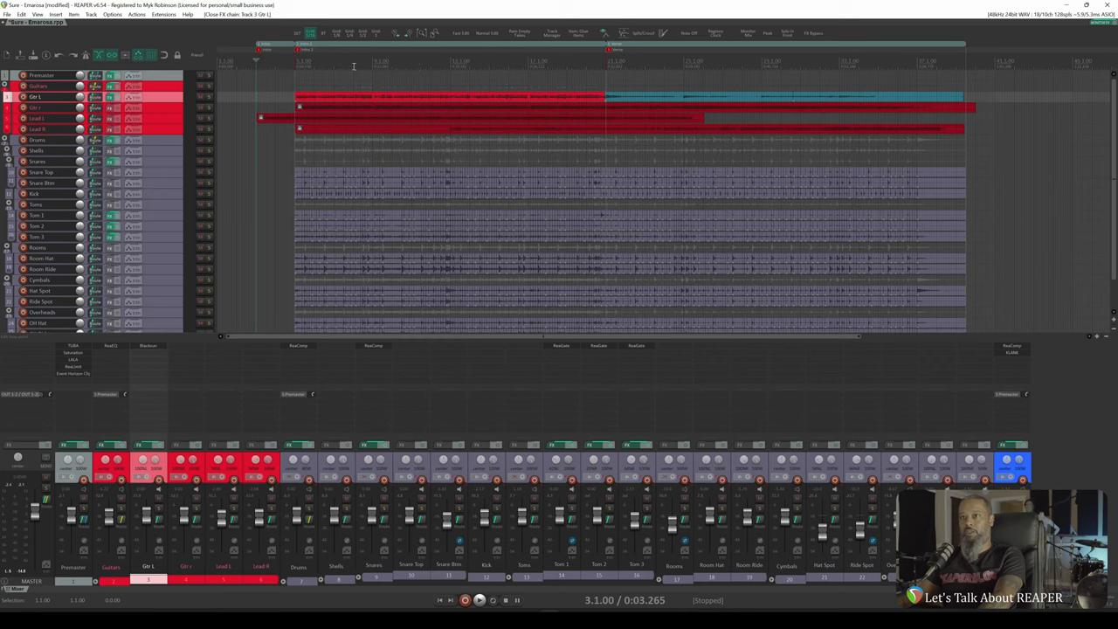
left_click(479, 600)
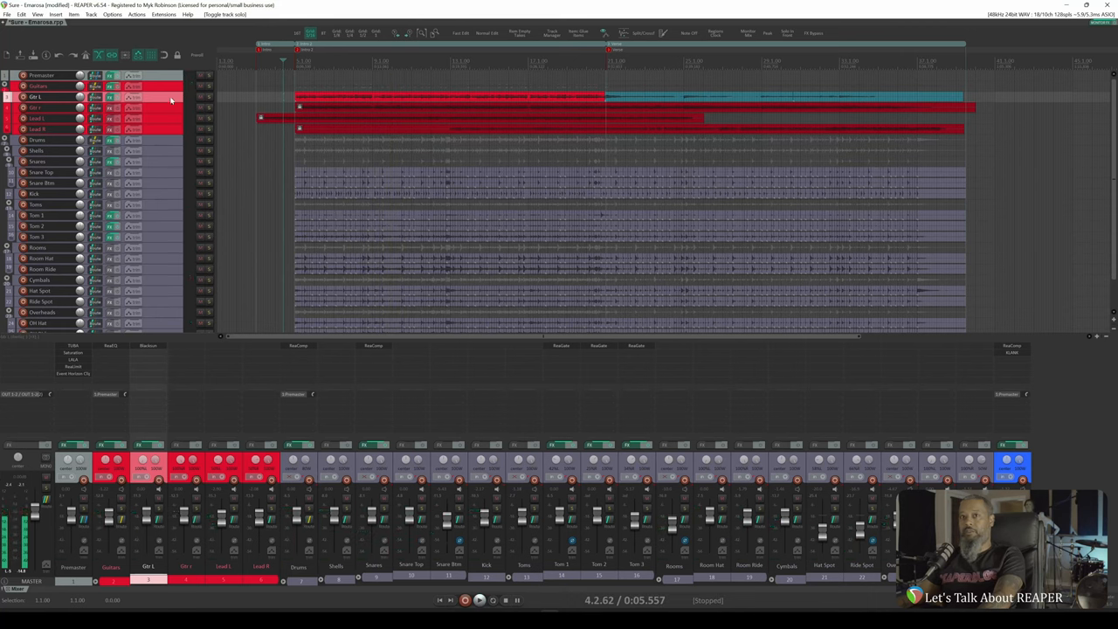
- Freeze the selected guitar tracks to mono again from their track options
right_click(170, 100)
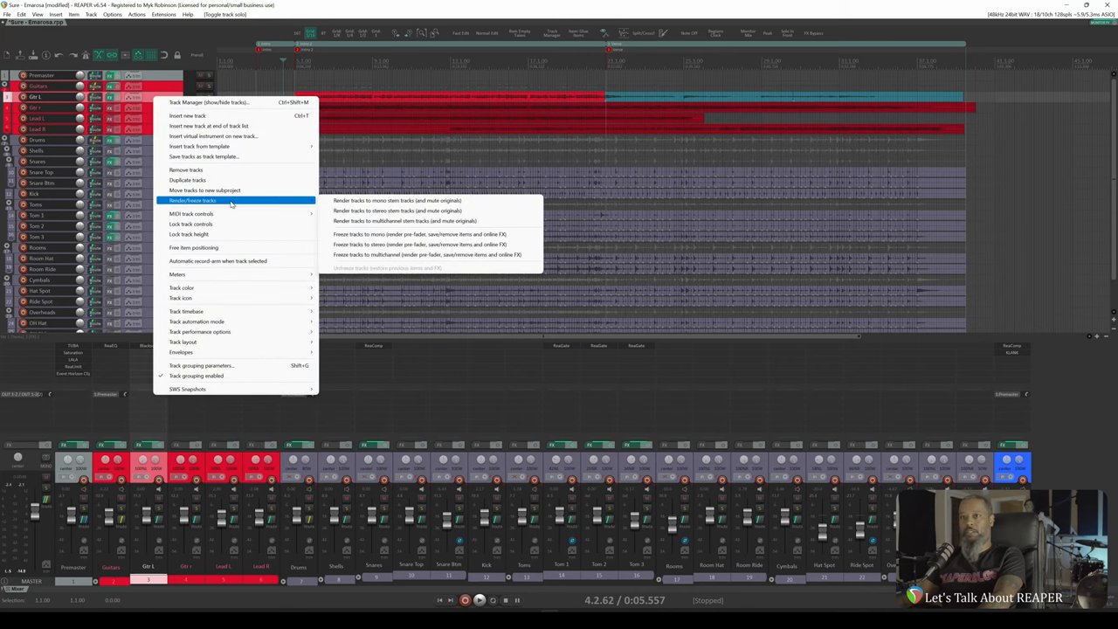
mouse_move(419, 234)
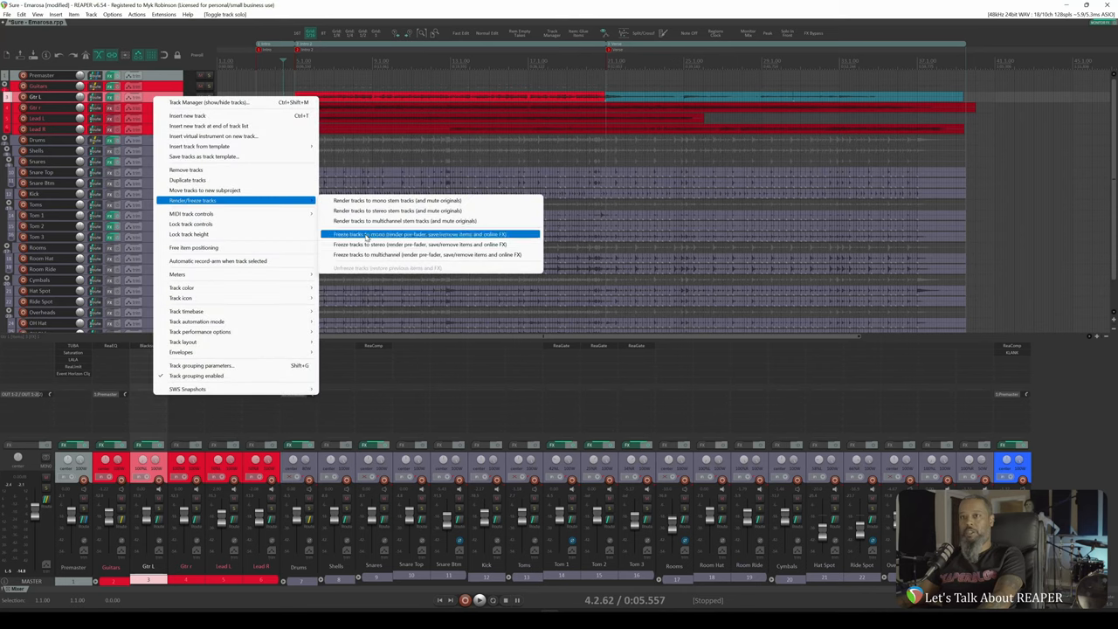
left_click(422, 234)
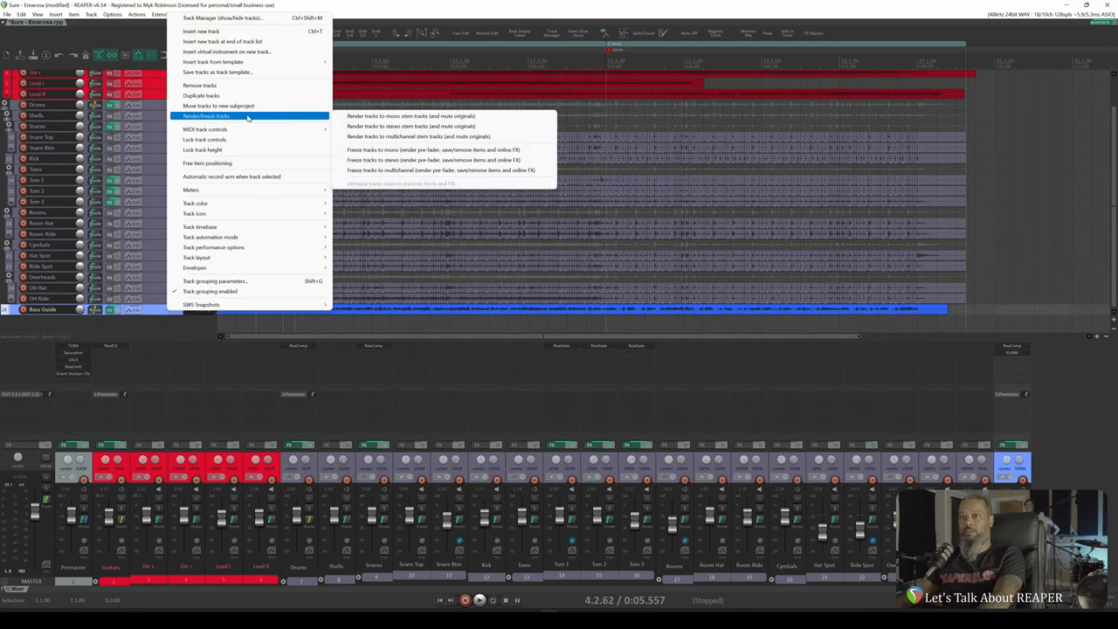
mouse_move(432, 149)
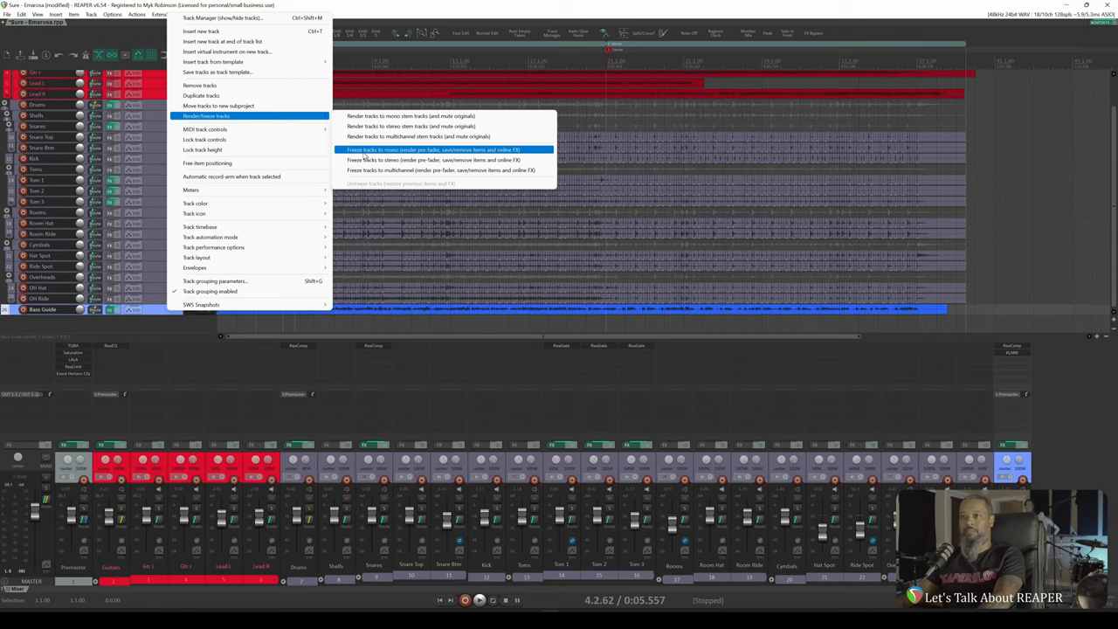
- Freeze the Bass Guide track to mono and solo it to audition alone
left_click(434, 150)
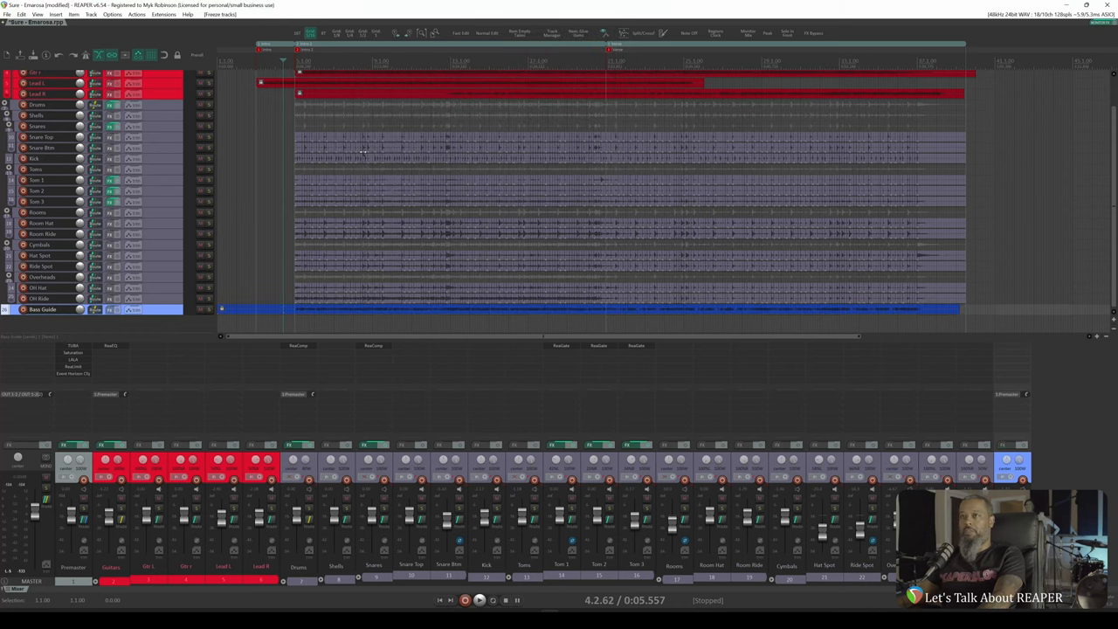
mouse_move(909, 325)
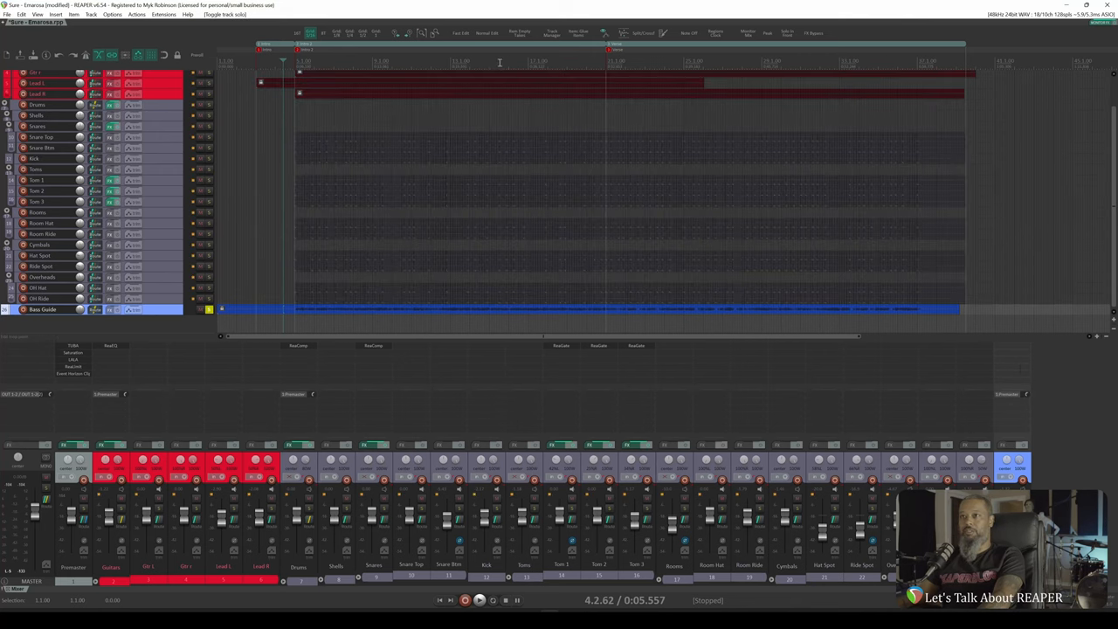
left_click(479, 600)
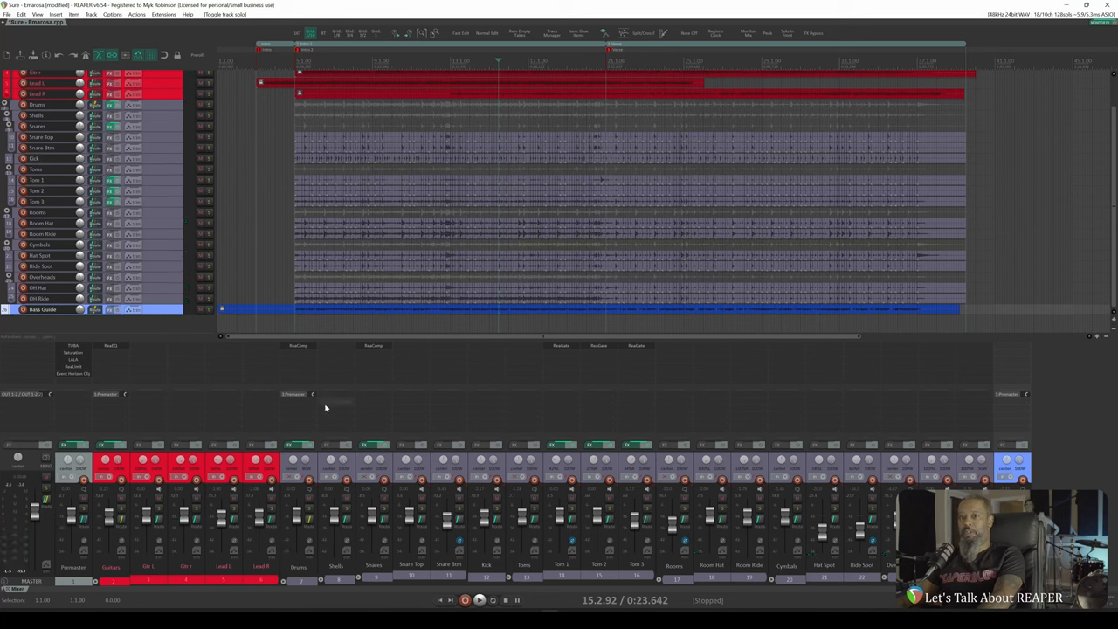
mouse_move(323, 409)
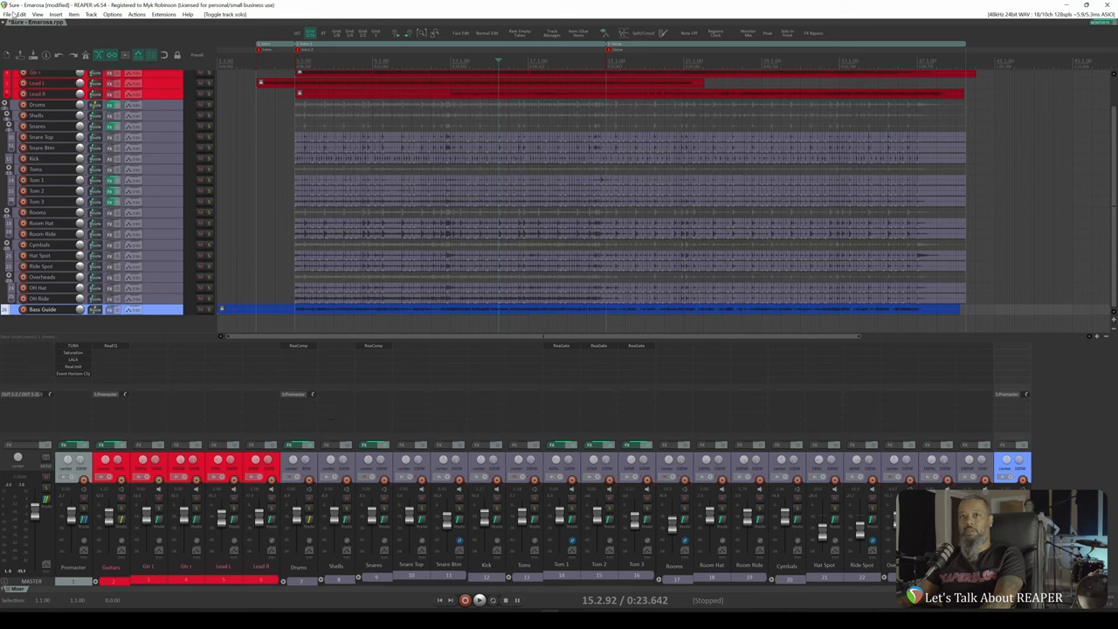
- Save the project with the frozen tracks from the File menu
left_click(7, 15)
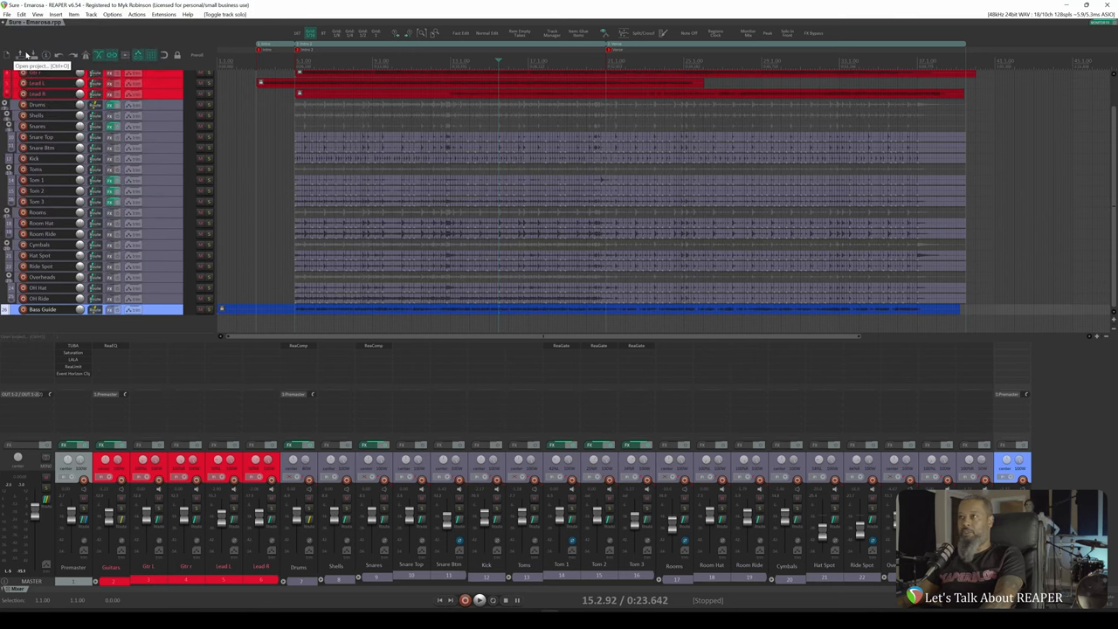
left_click(7, 15)
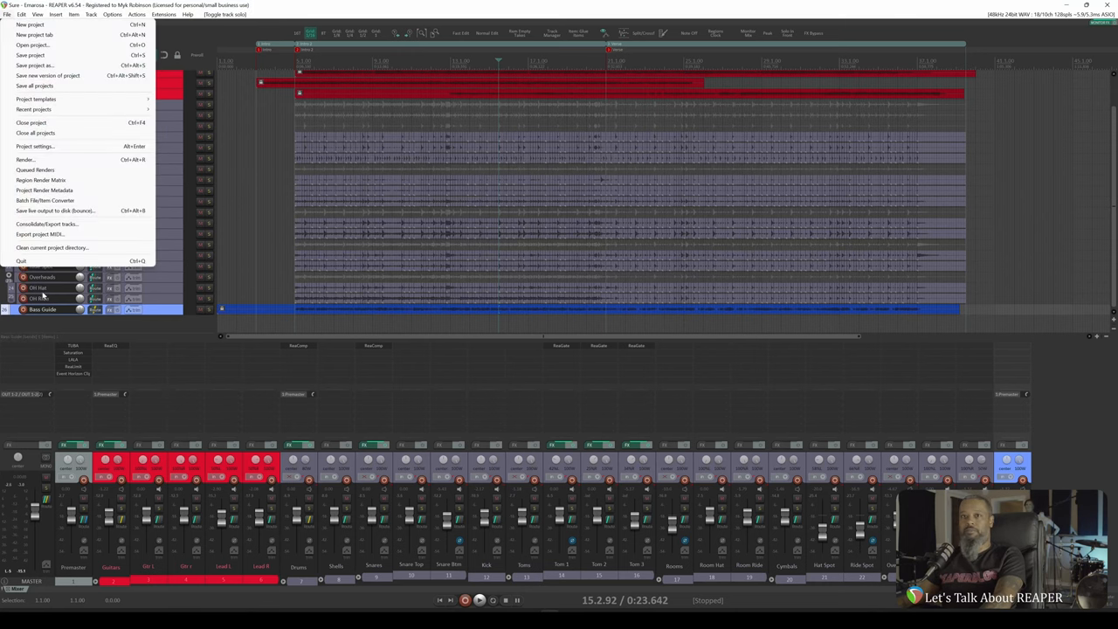
left_click(21, 261)
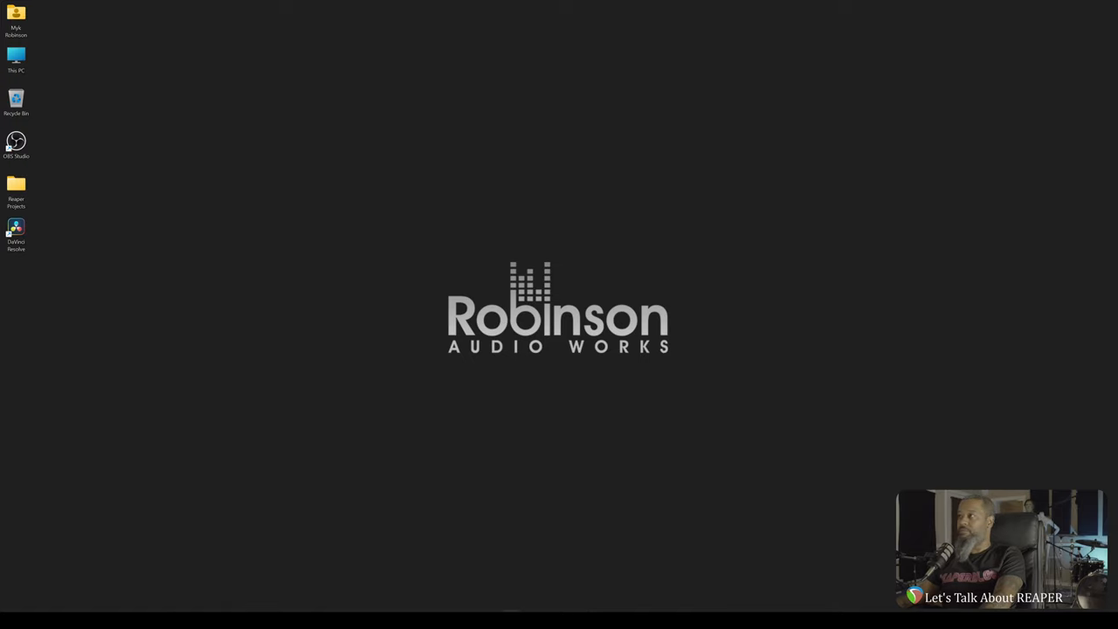
- Navigate into the Reaper Projects folder and bring up the Sure - Emarosa folder's context menu
double_click(16, 188)
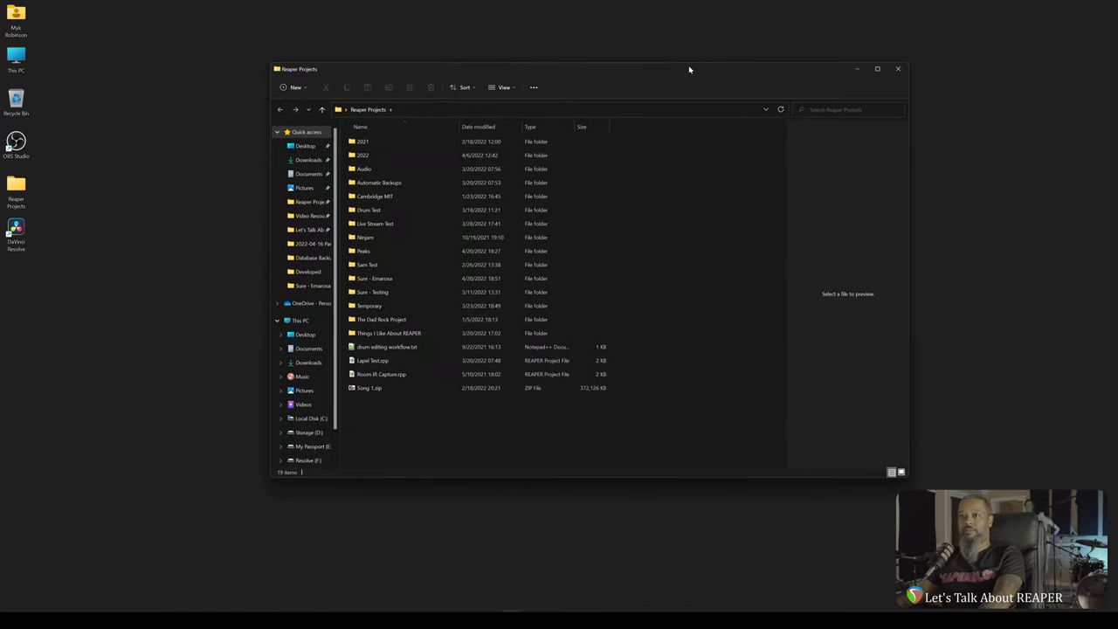
mouse_move(650, 79)
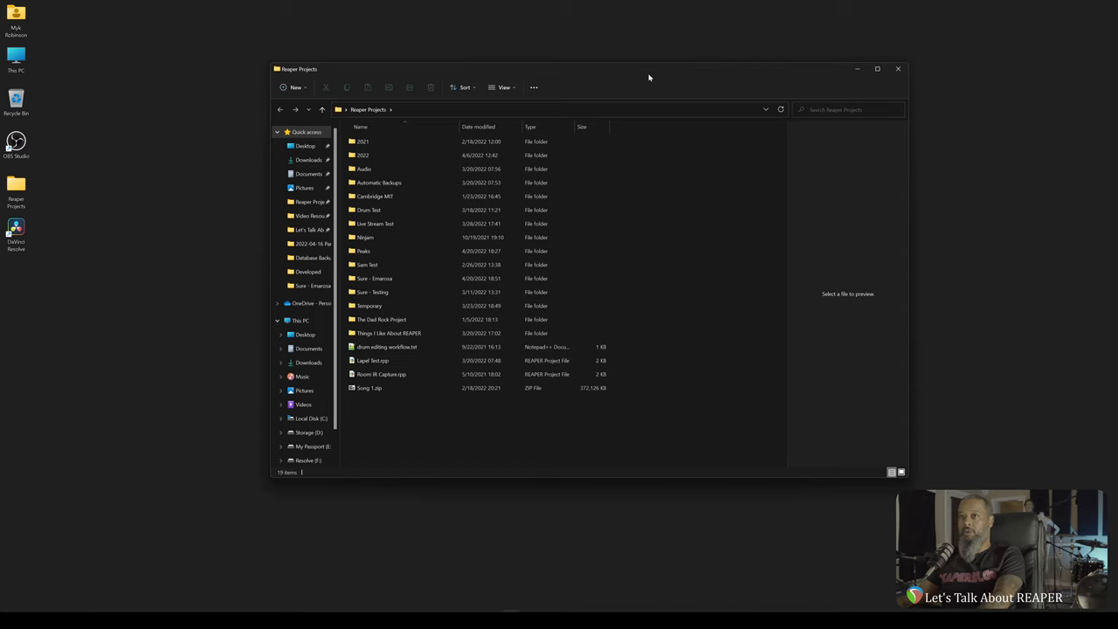
mouse_move(577, 84)
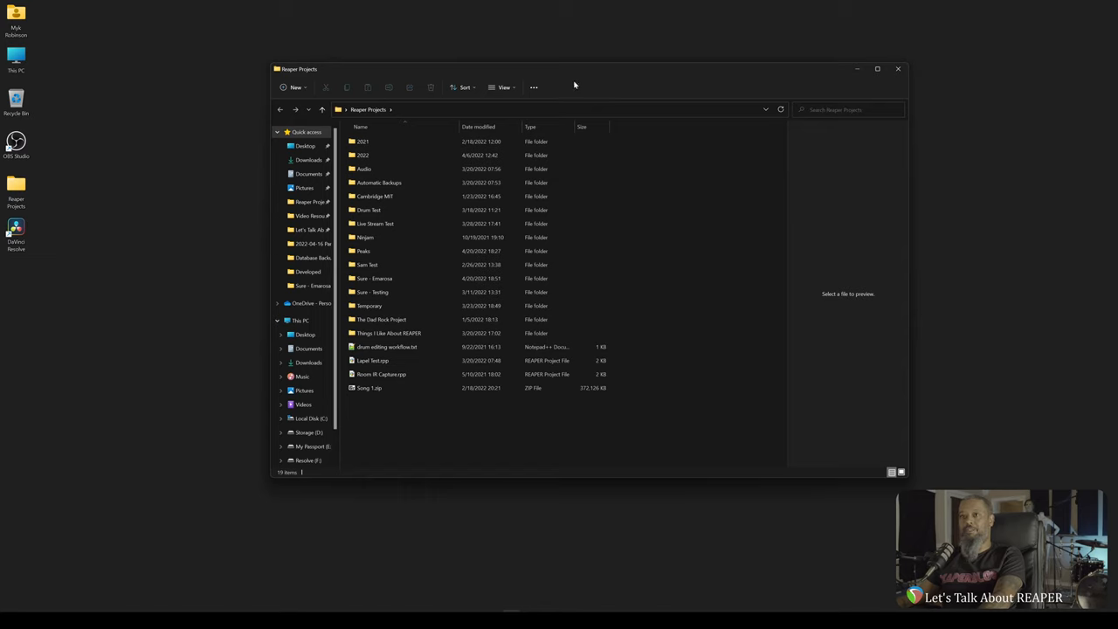
left_click(385, 154)
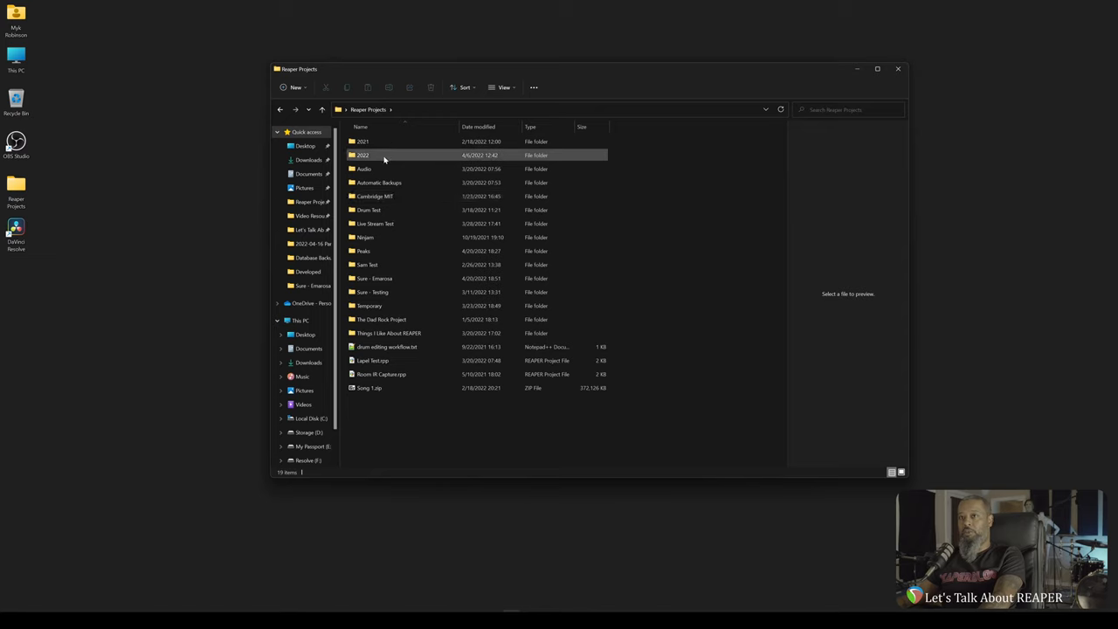
left_click(381, 319)
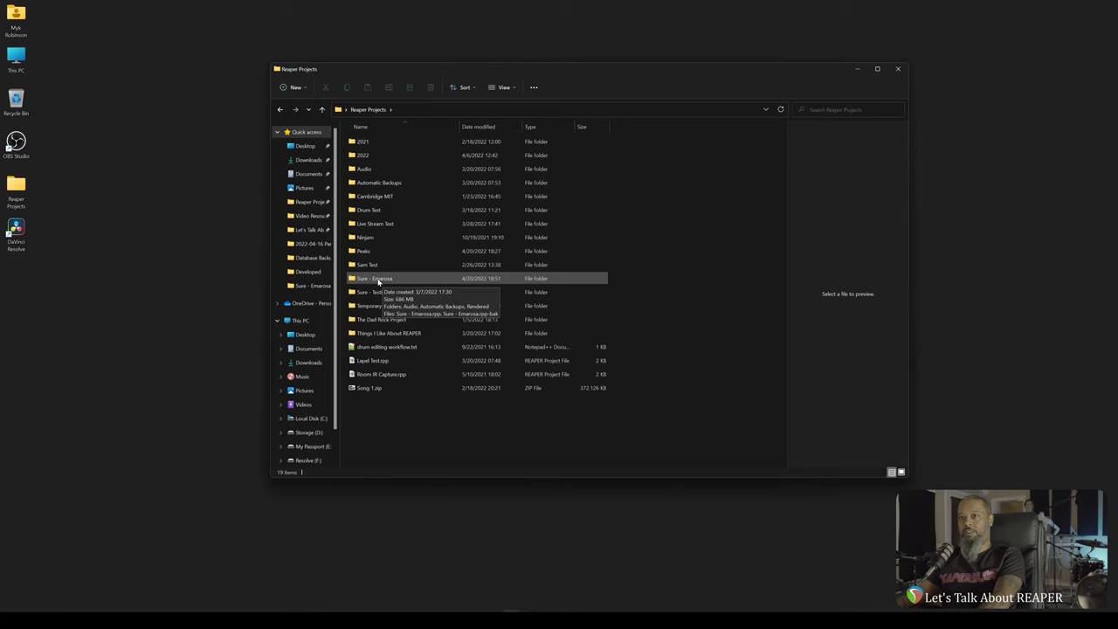
right_click(374, 278)
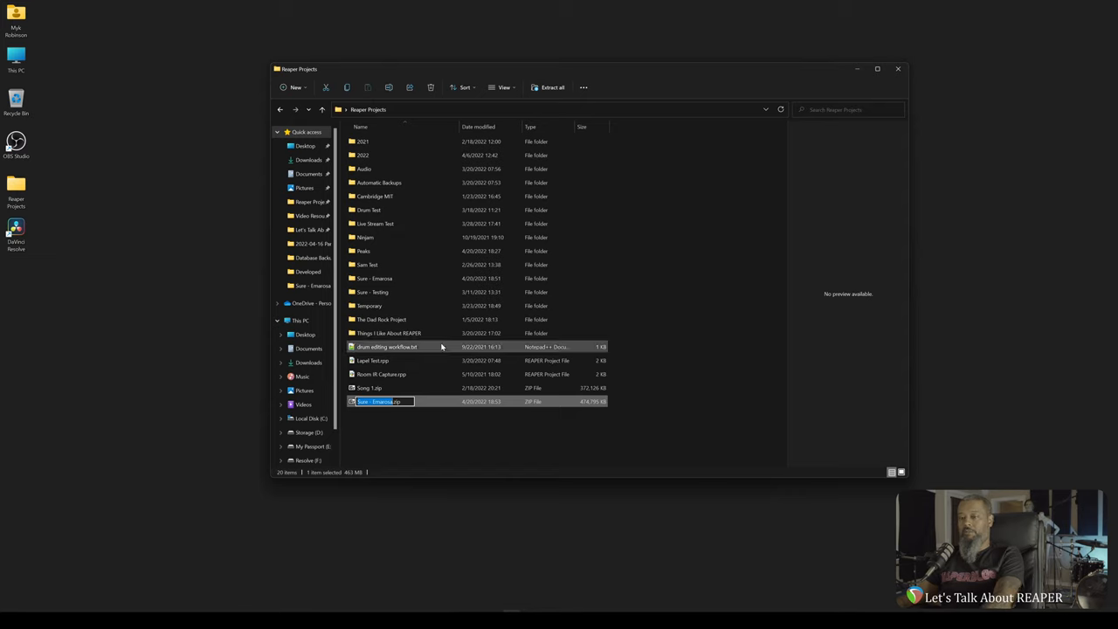
- Accept the Sure - Emarosa.zip name and select the new 463 MB archive
left_click(429, 452)
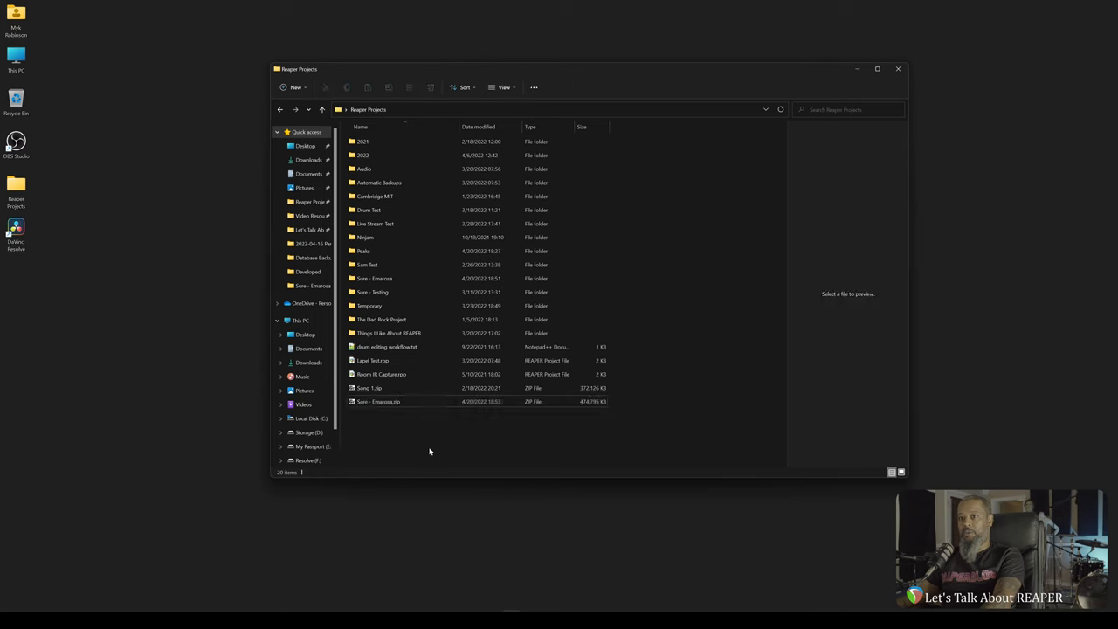
left_click(378, 401)
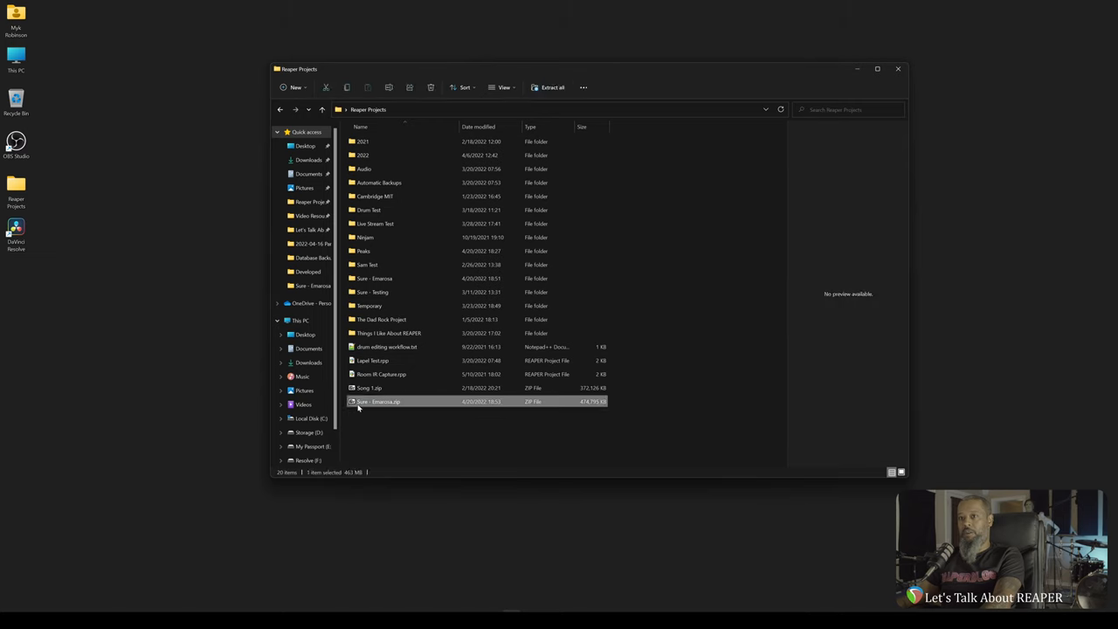
mouse_move(513, 507)
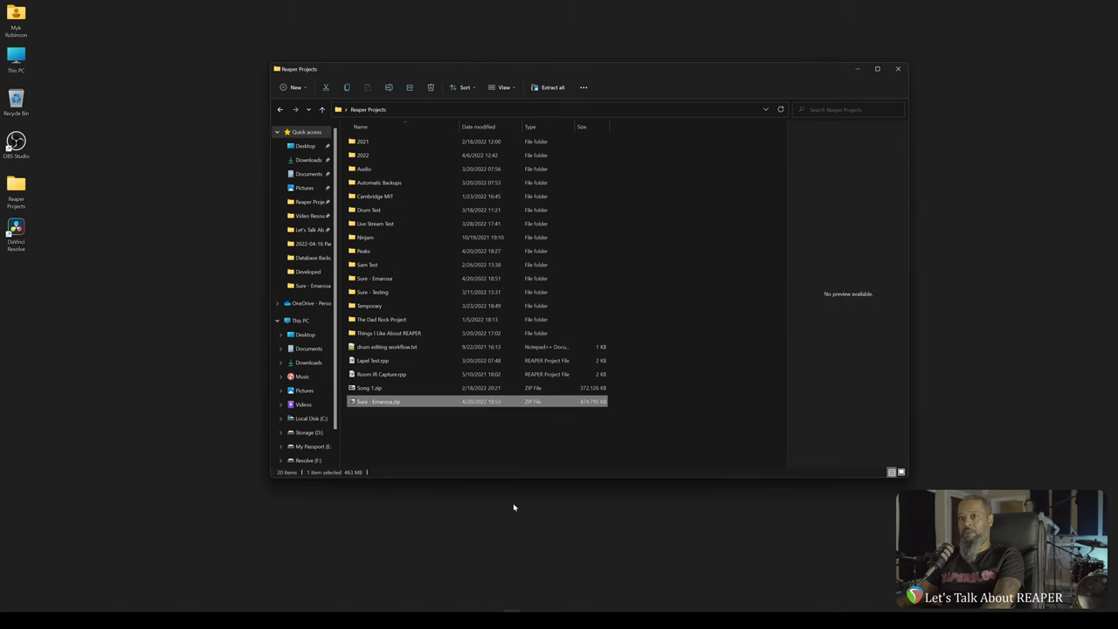
mouse_move(628, 405)
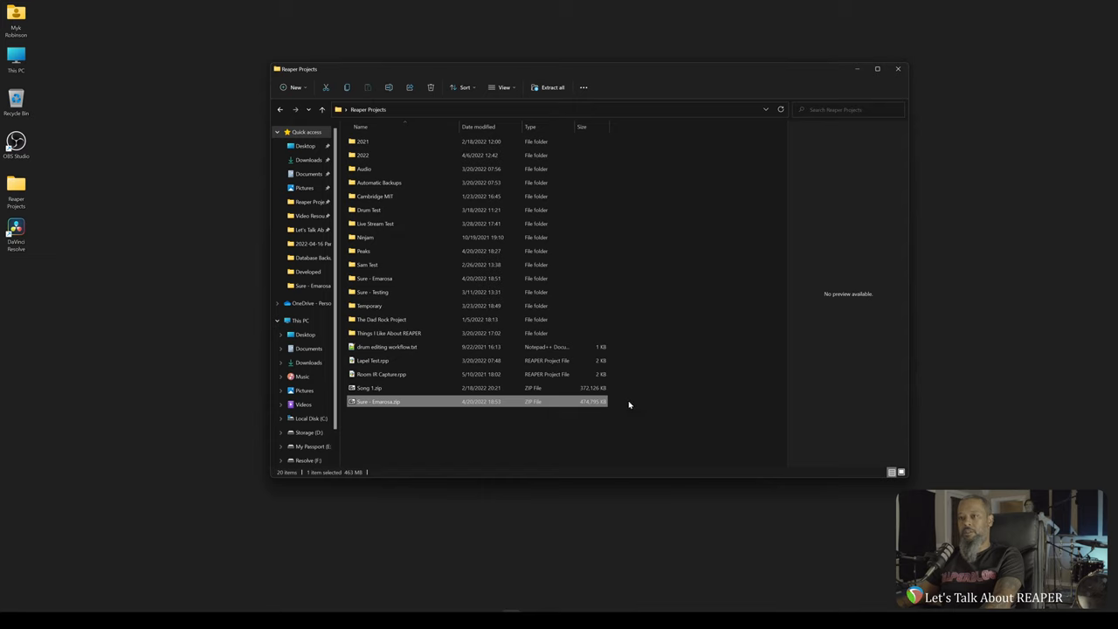
mouse_move(607, 407)
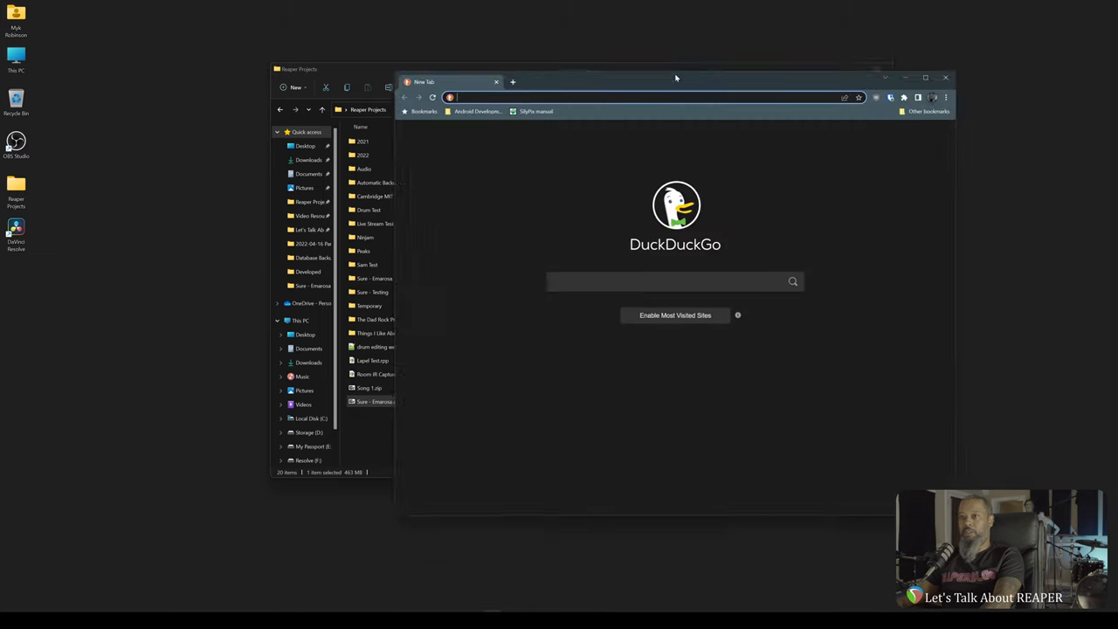
- Go to wormhole.app in the browser's address bar
left_click(925, 77)
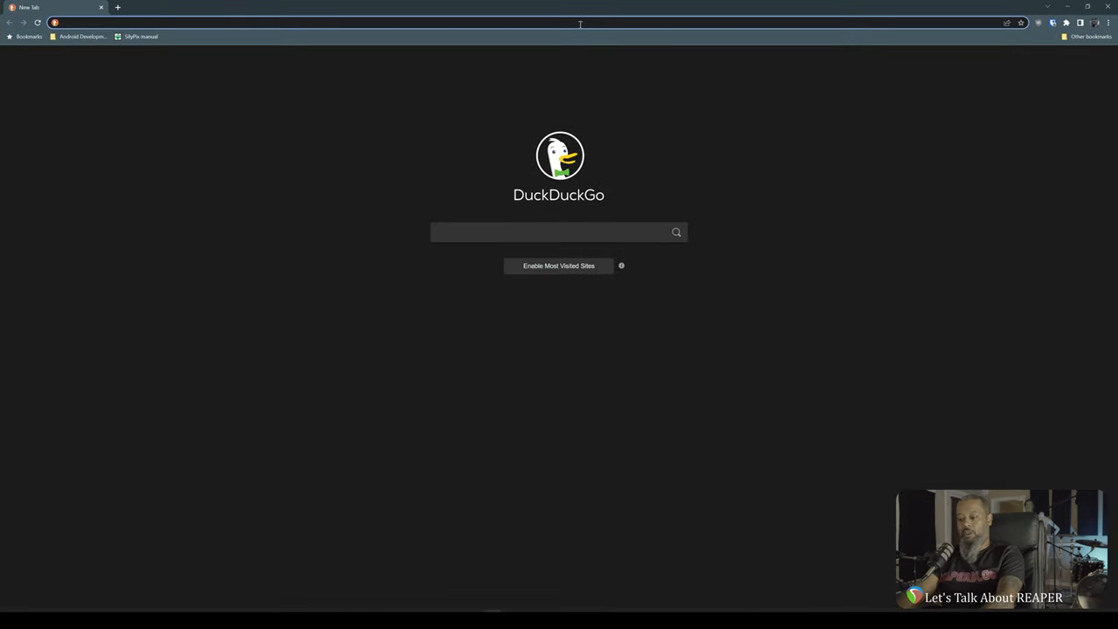
type("wormhole.app")
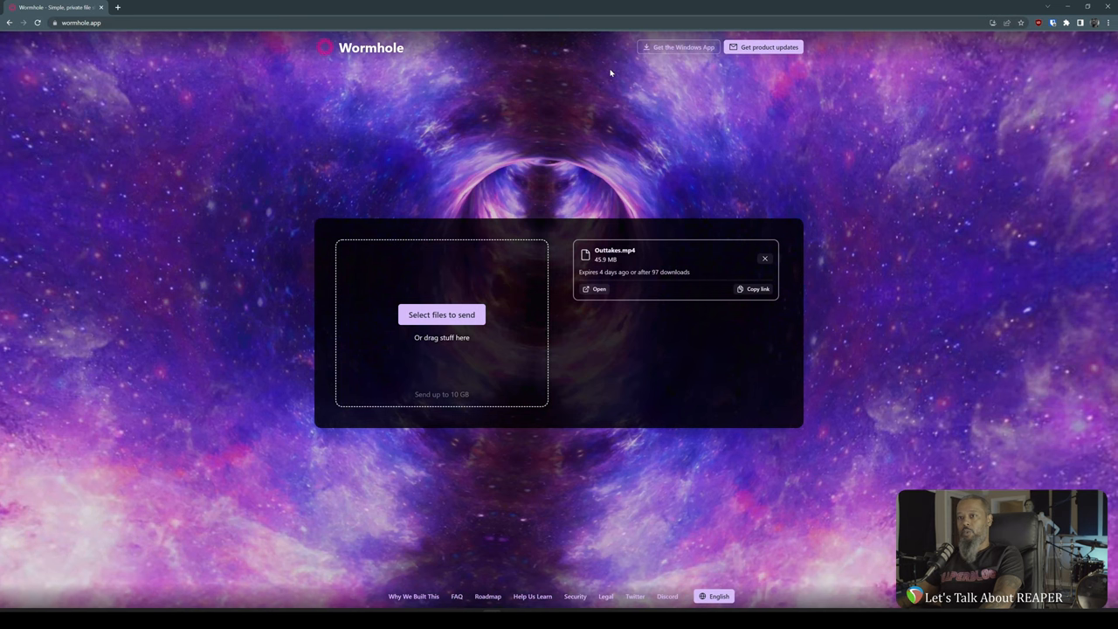
mouse_move(442, 394)
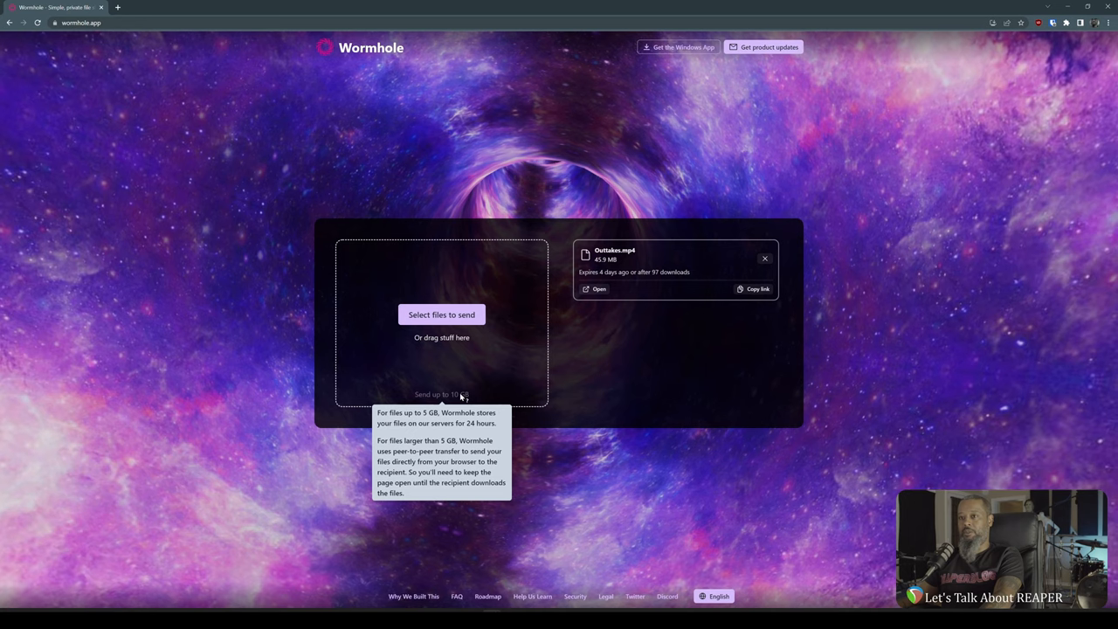
mouse_move(498, 602)
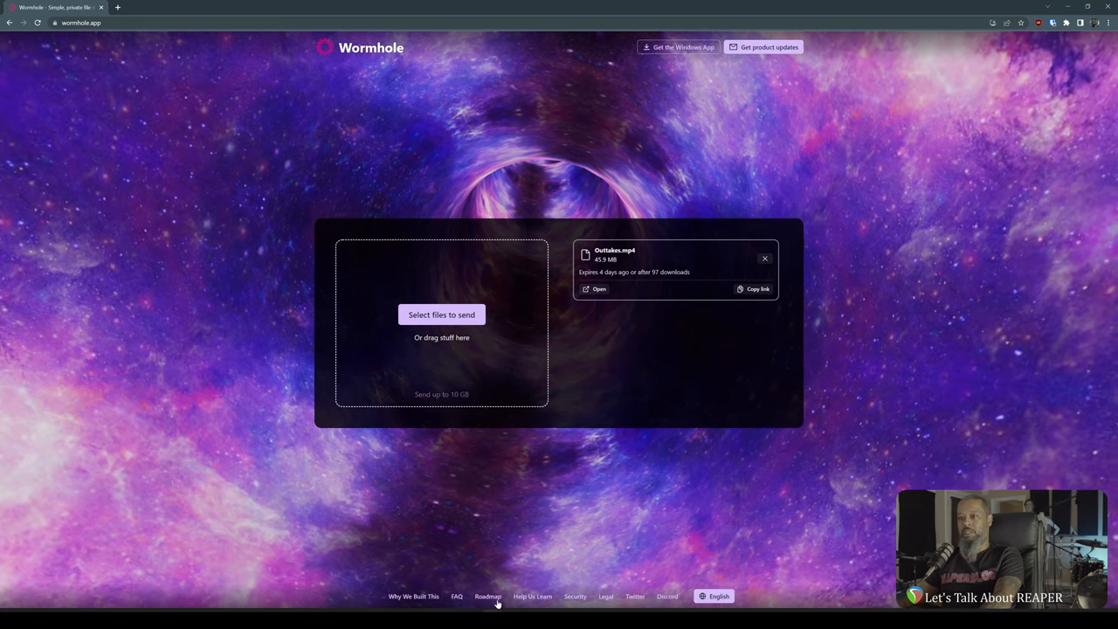